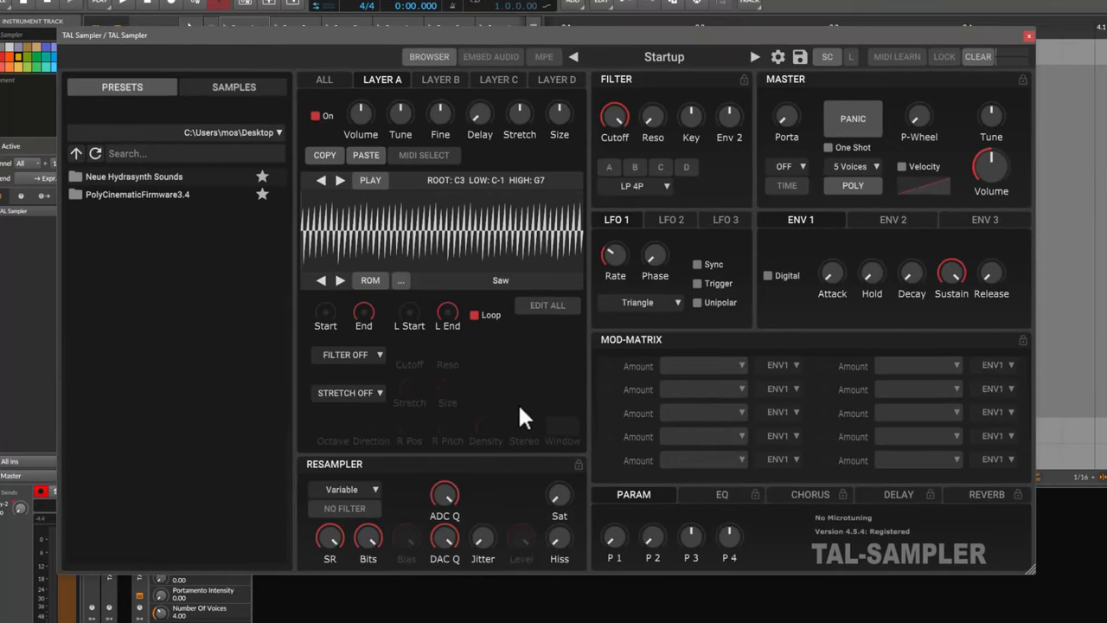
mouse_move(457, 283)
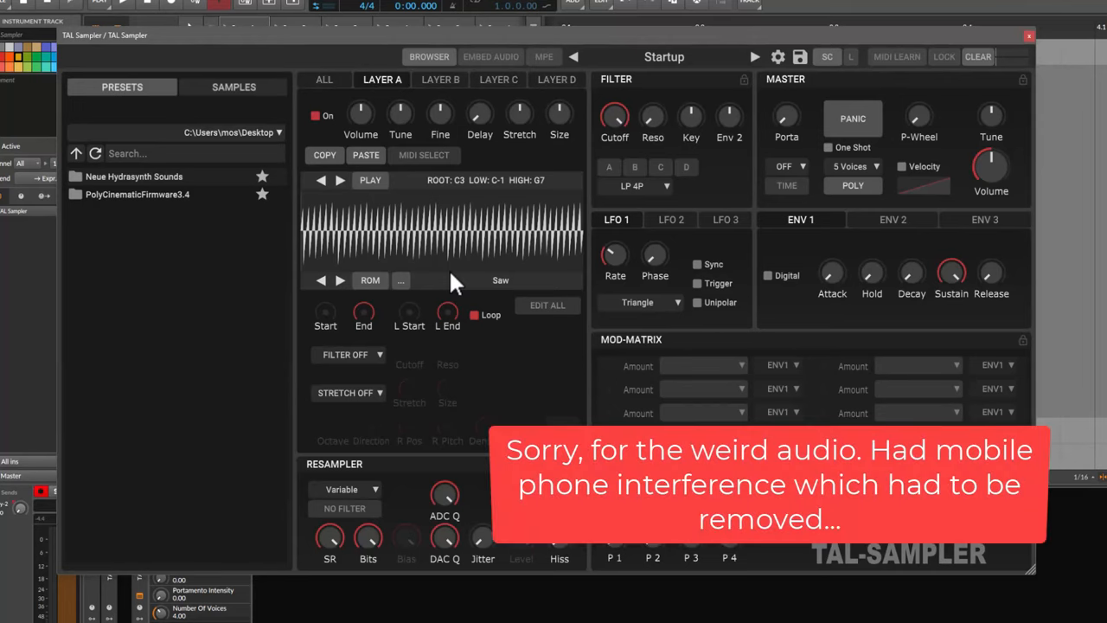
mouse_move(466, 50)
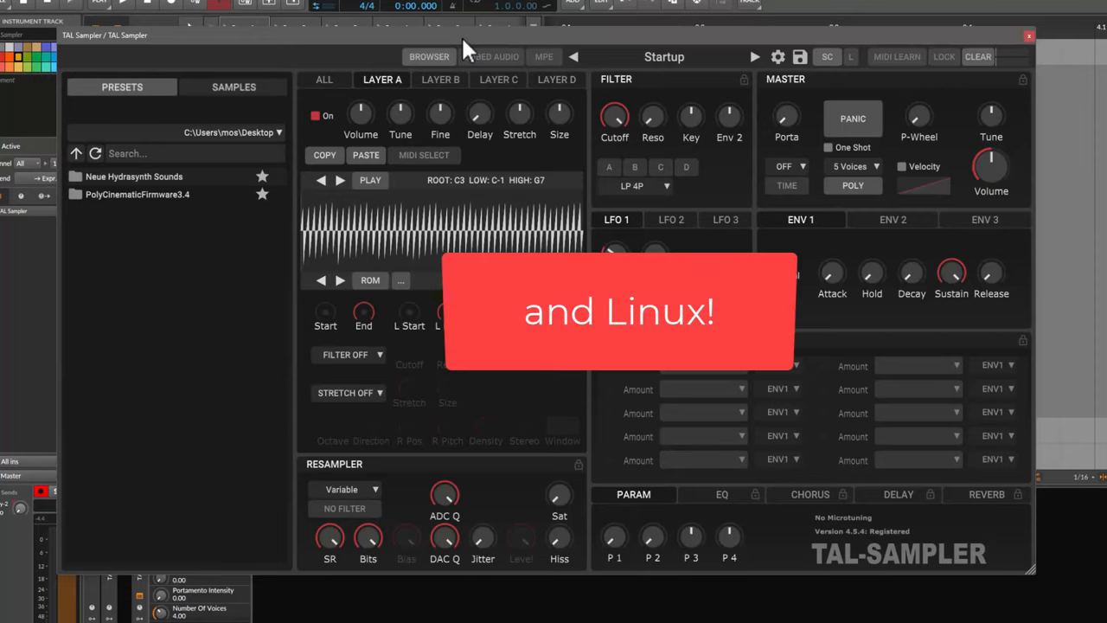
mouse_move(454, 43)
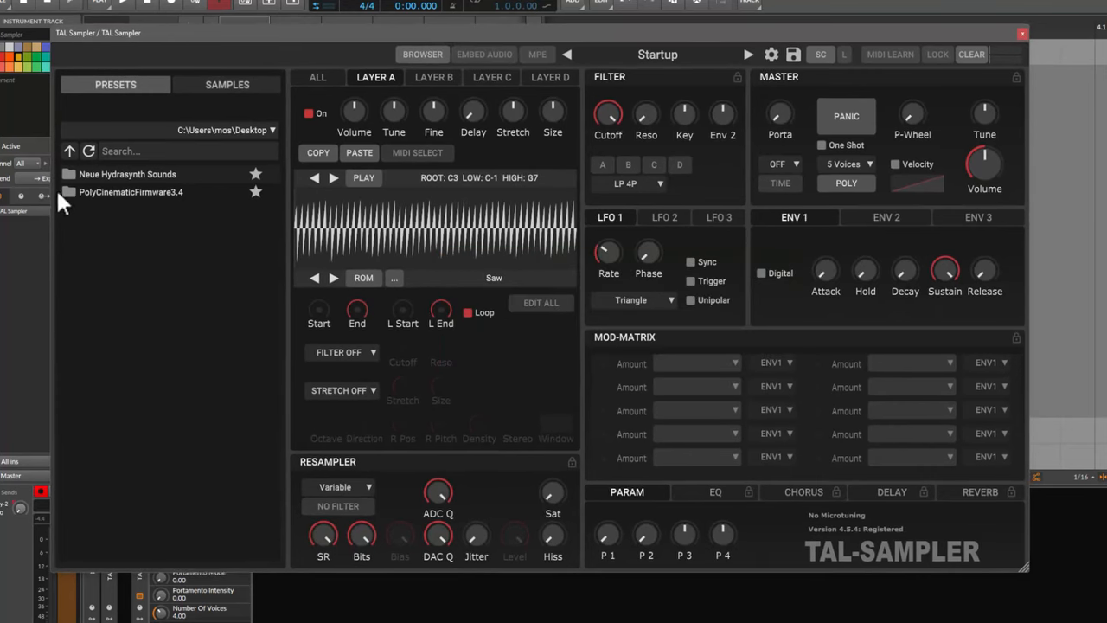
mouse_move(223, 355)
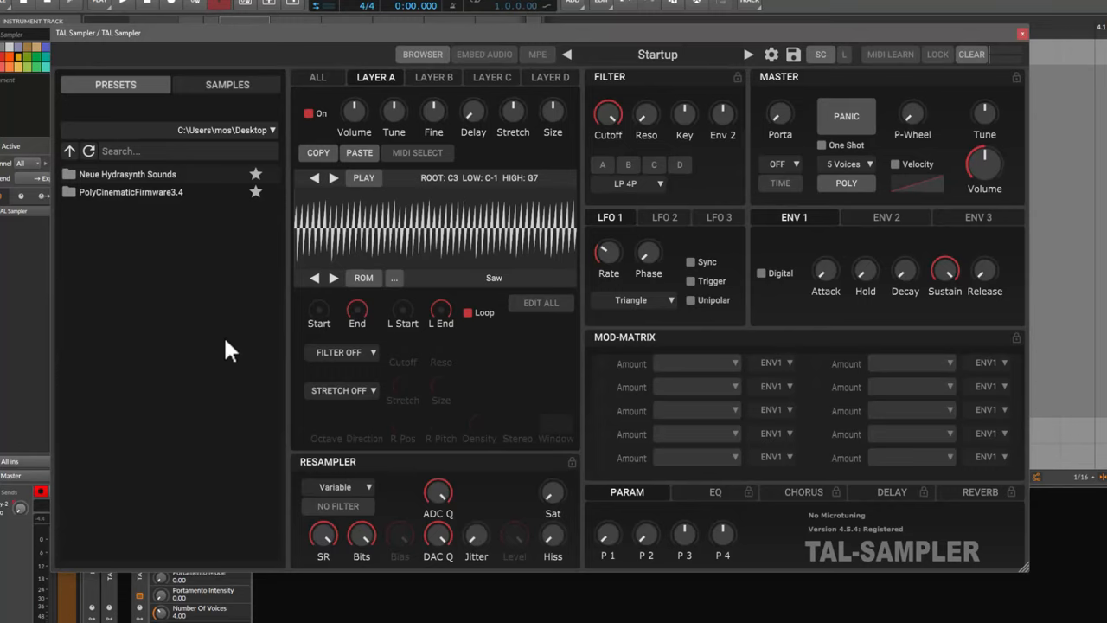
mouse_move(483, 97)
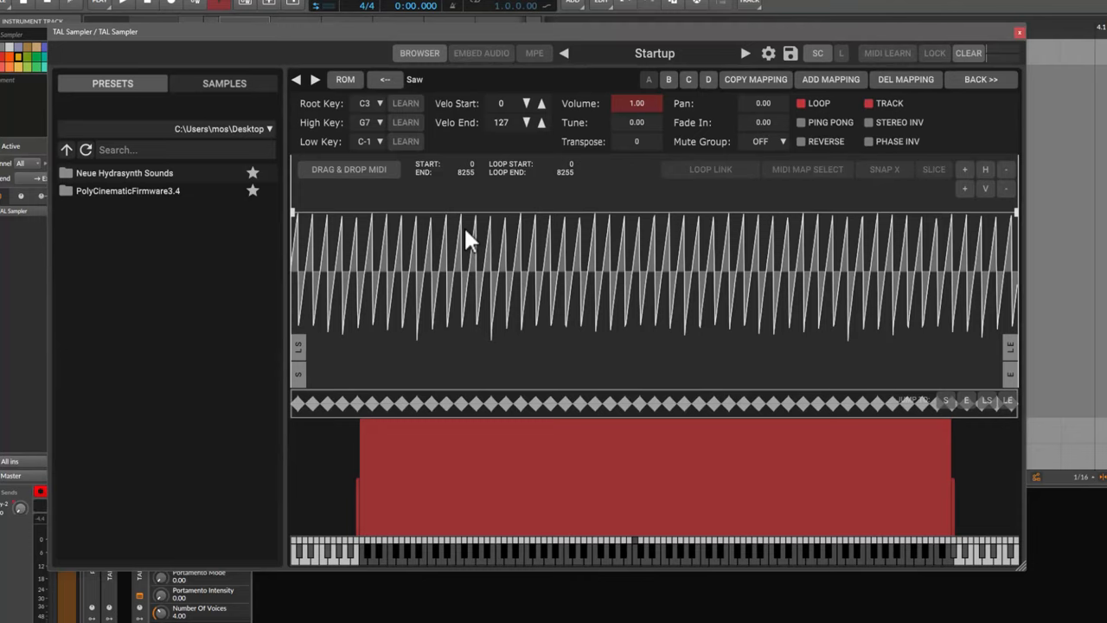
mouse_move(545, 423)
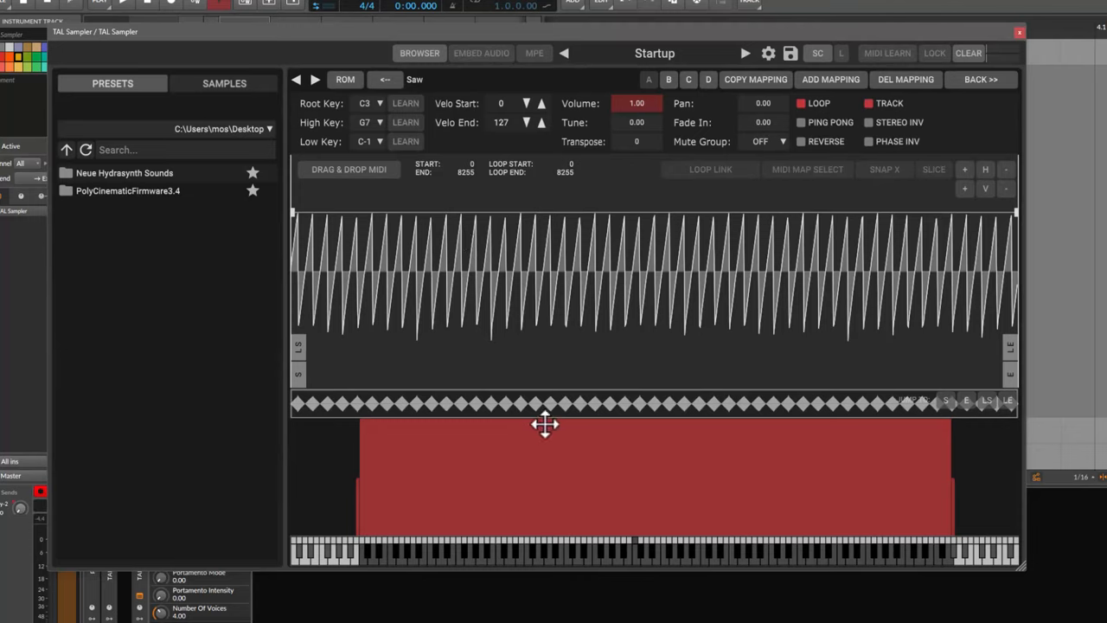
mouse_move(614, 268)
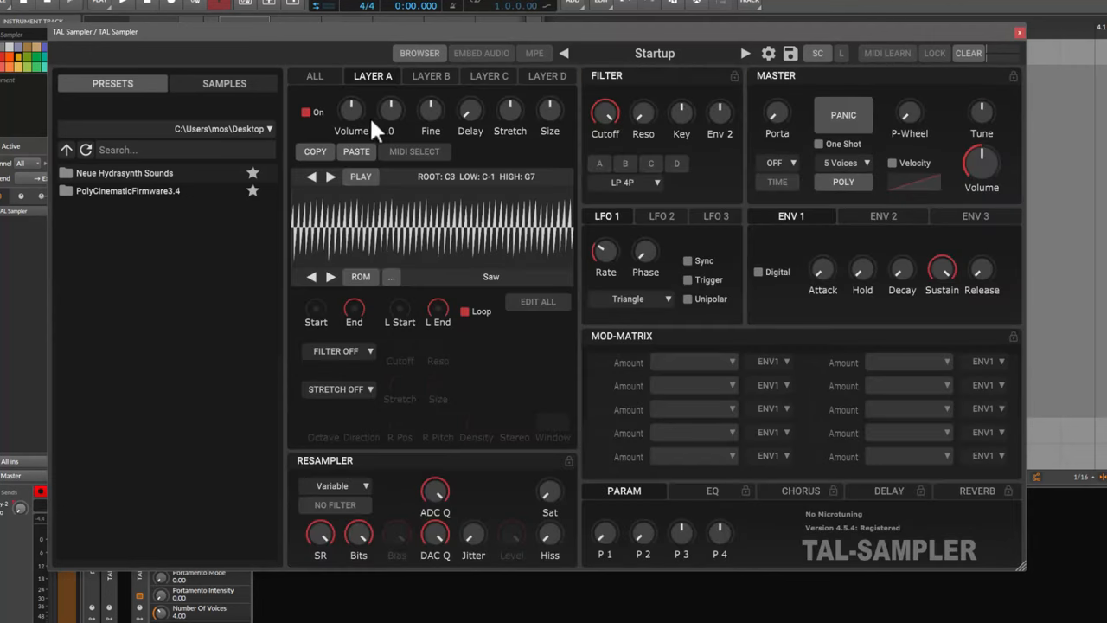
mouse_move(541, 86)
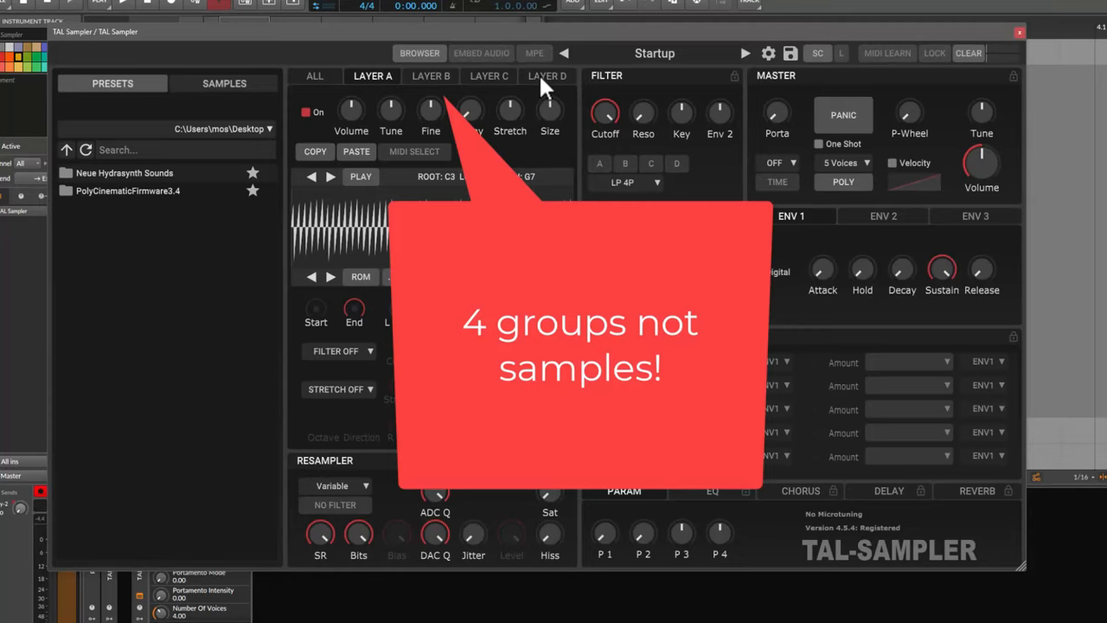
mouse_move(617, 176)
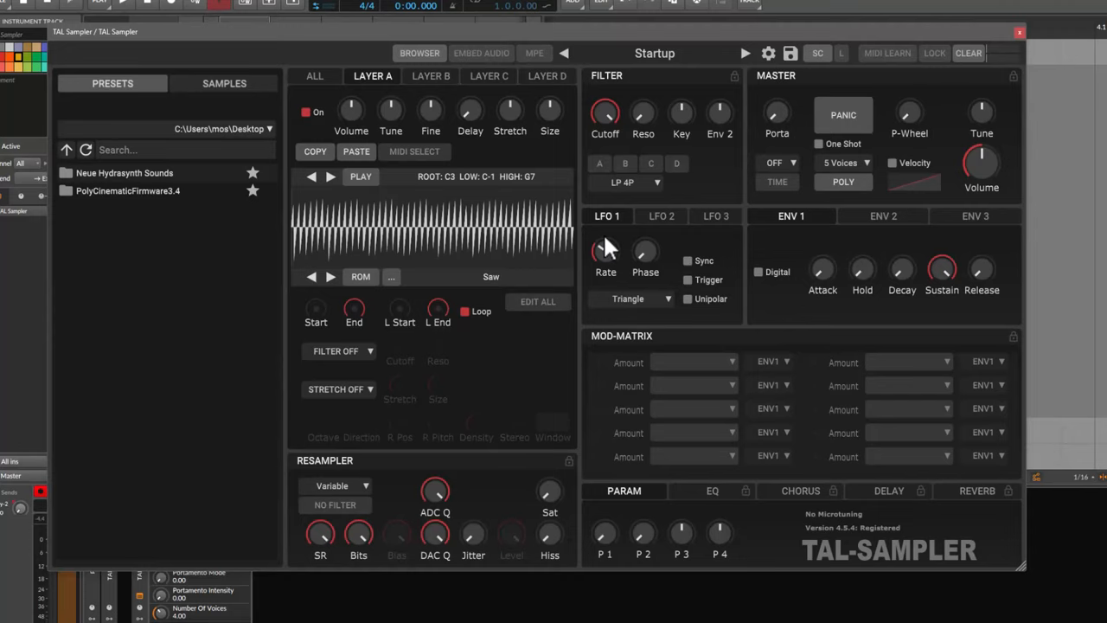
mouse_move(982, 302)
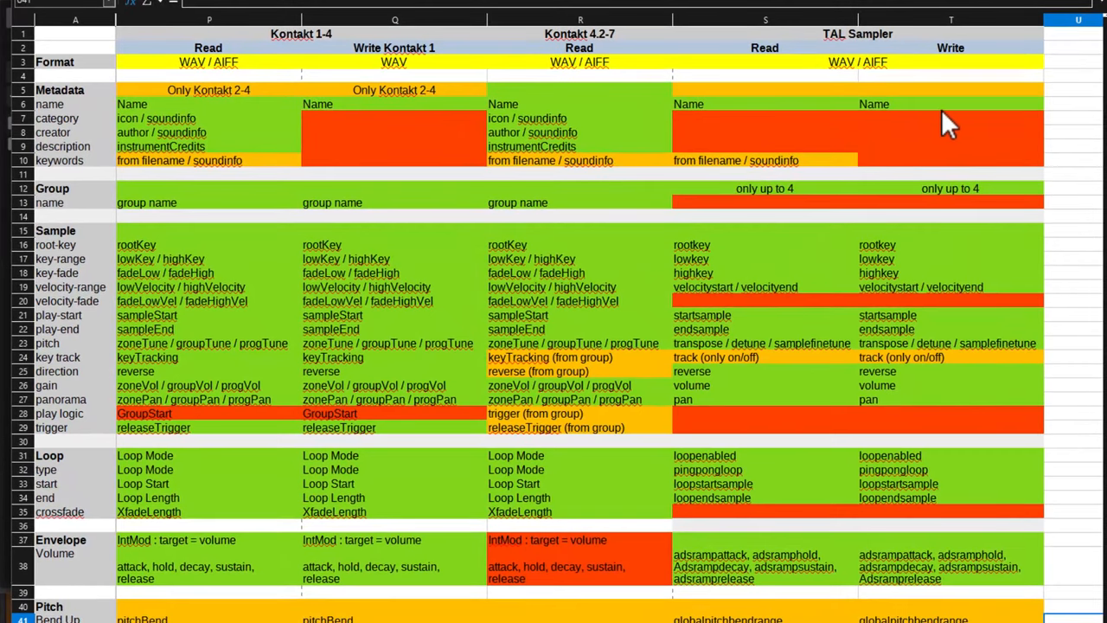
mouse_move(795, 116)
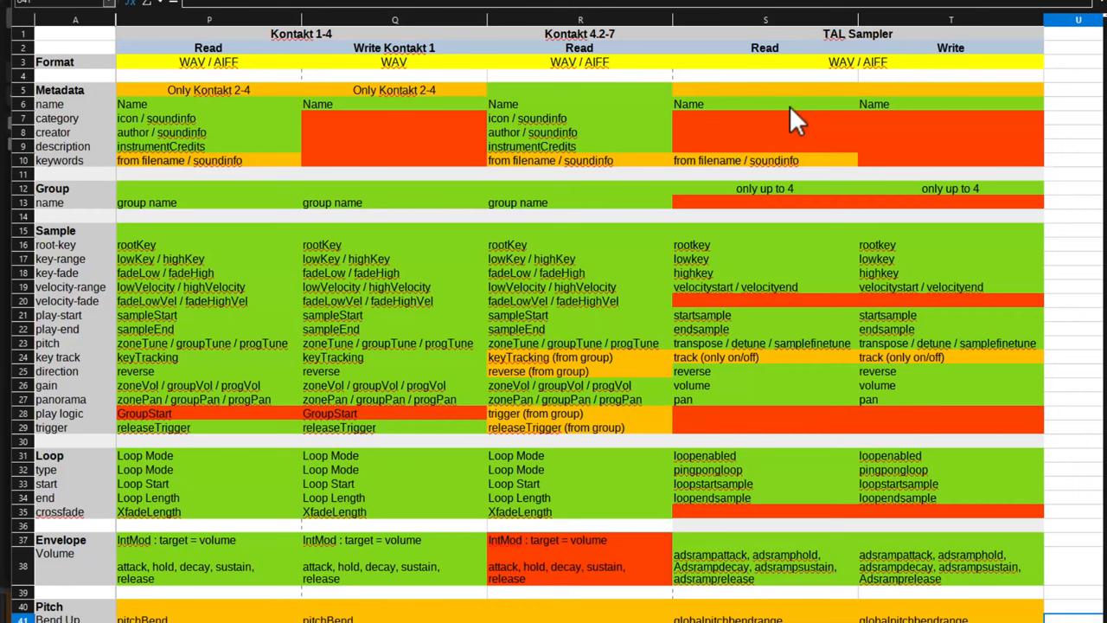
mouse_move(799, 134)
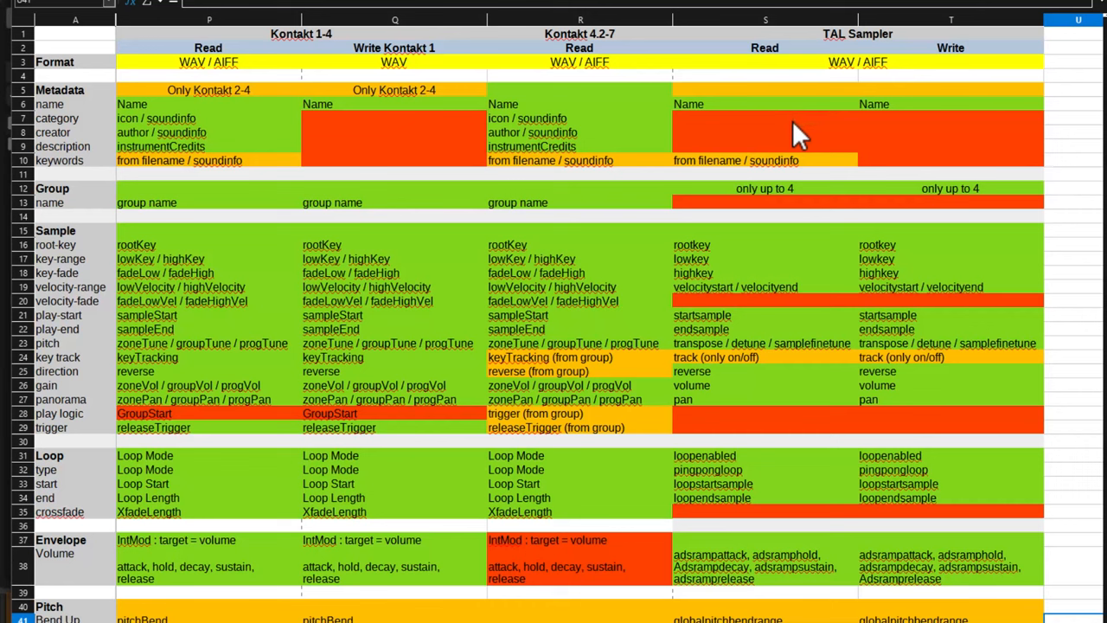
mouse_move(415, 95)
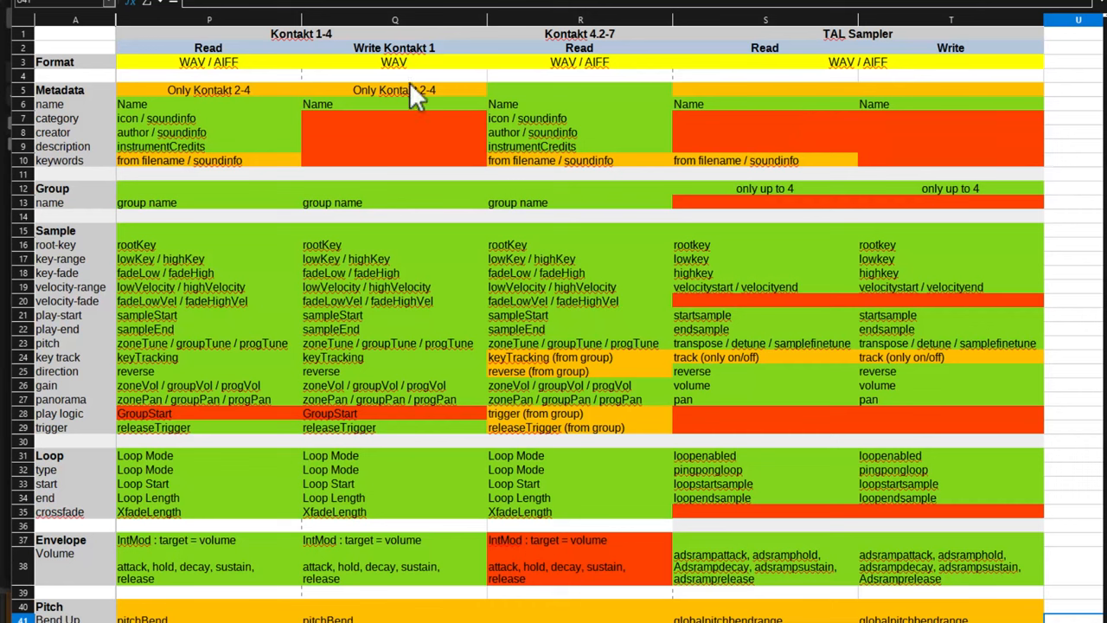
mouse_move(899, 212)
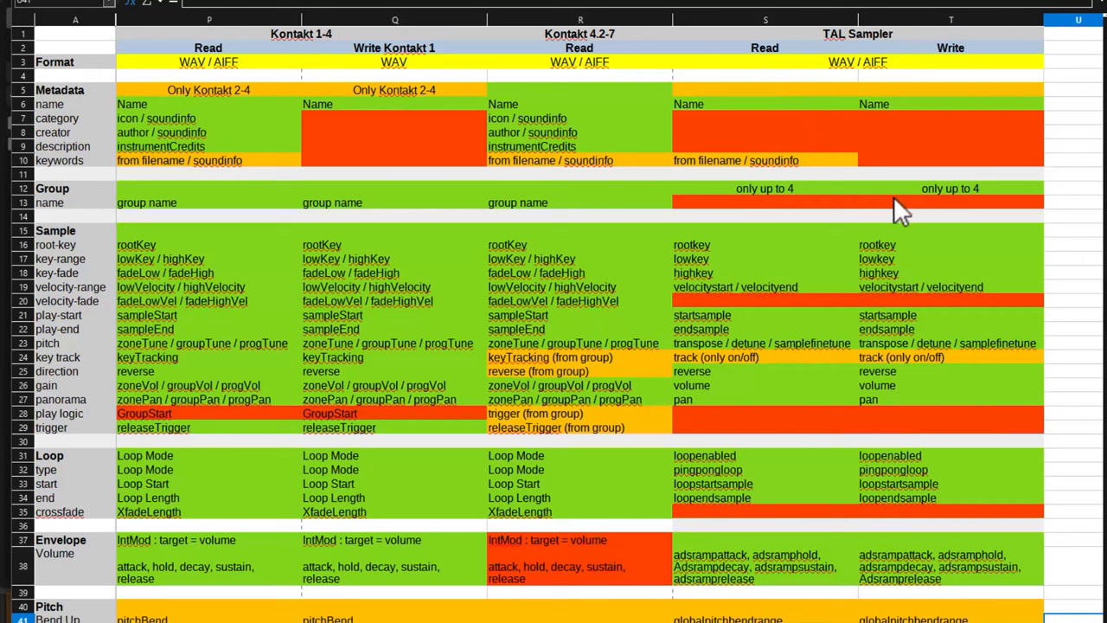
mouse_move(766, 196)
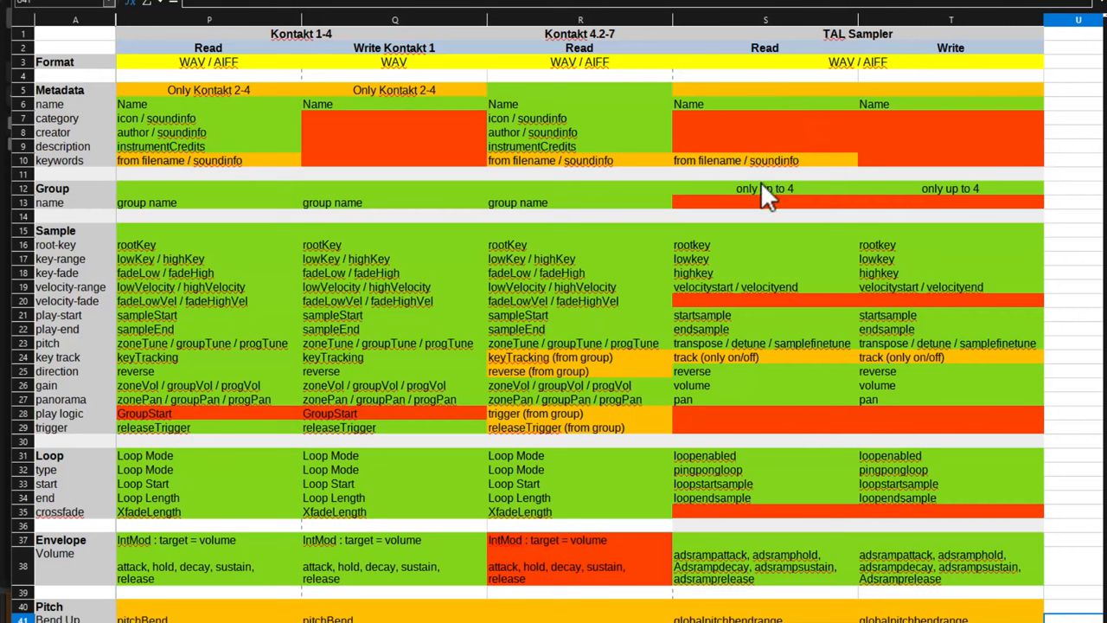
mouse_move(644, 261)
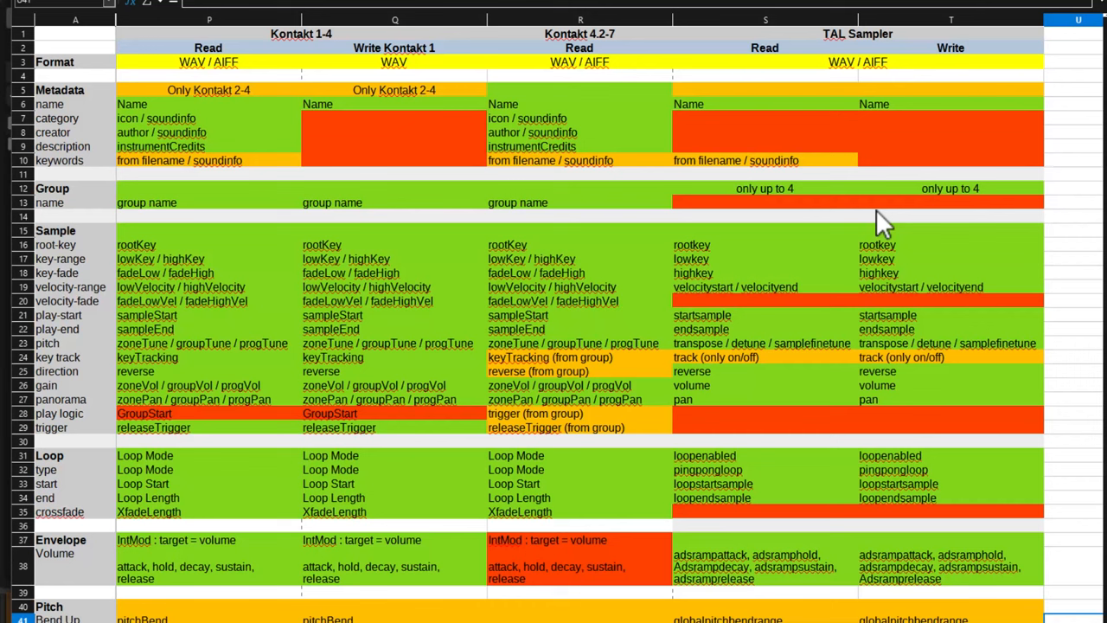
mouse_move(951, 216)
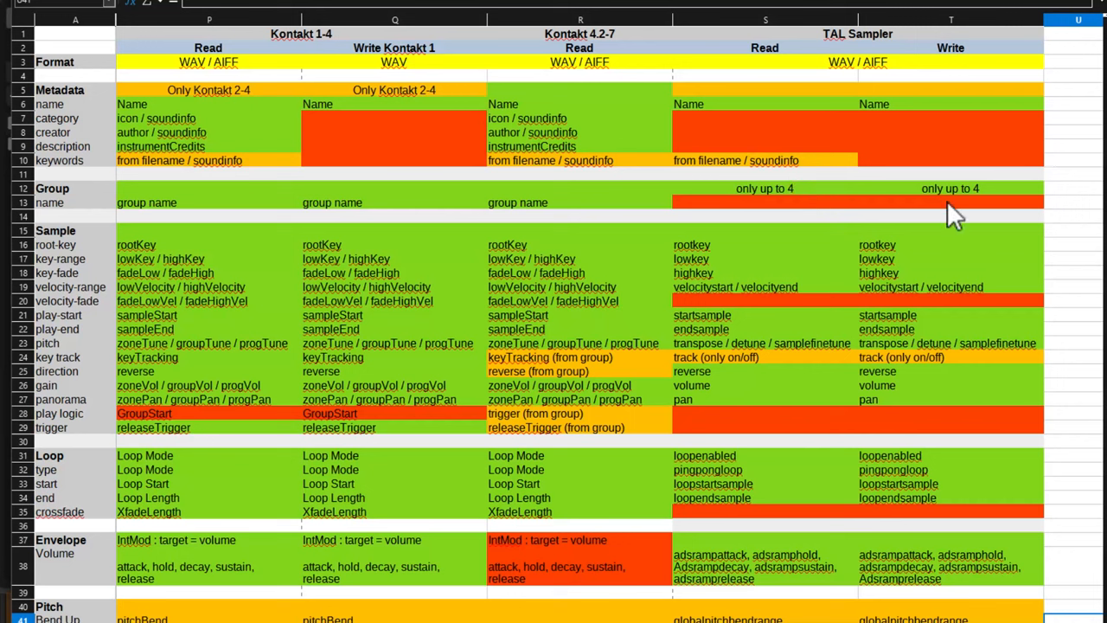
mouse_move(789, 212)
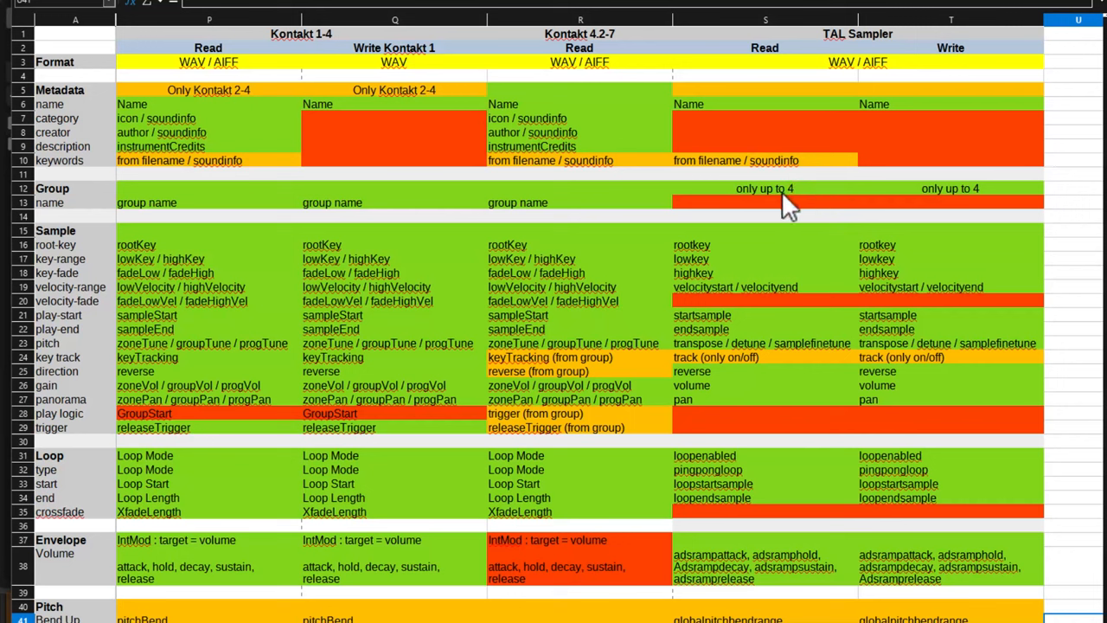
mouse_move(879, 194)
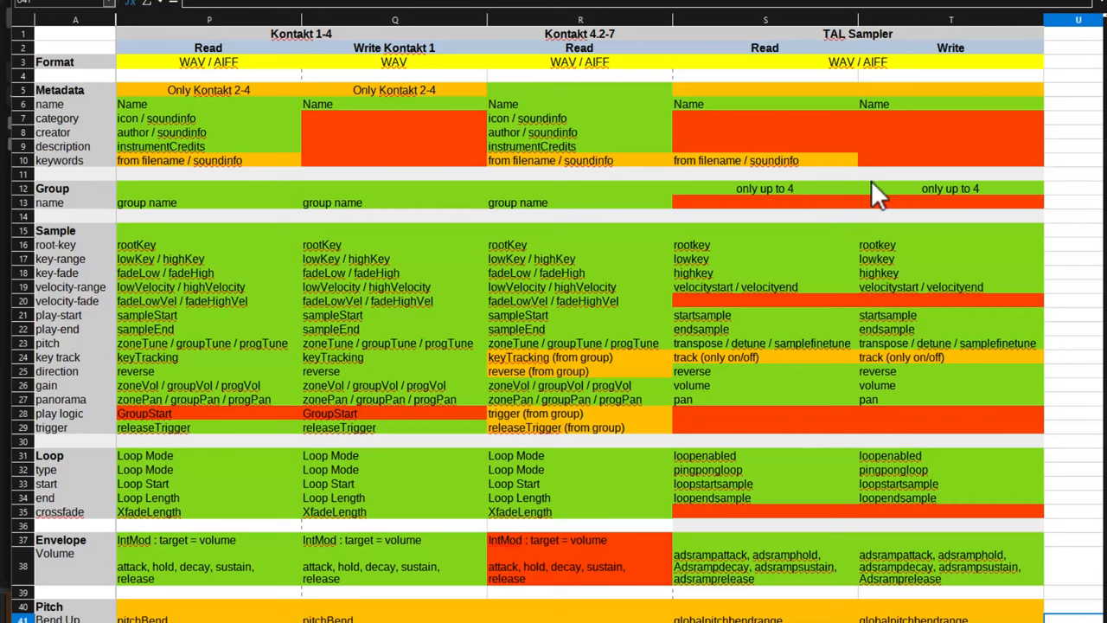
mouse_move(875, 197)
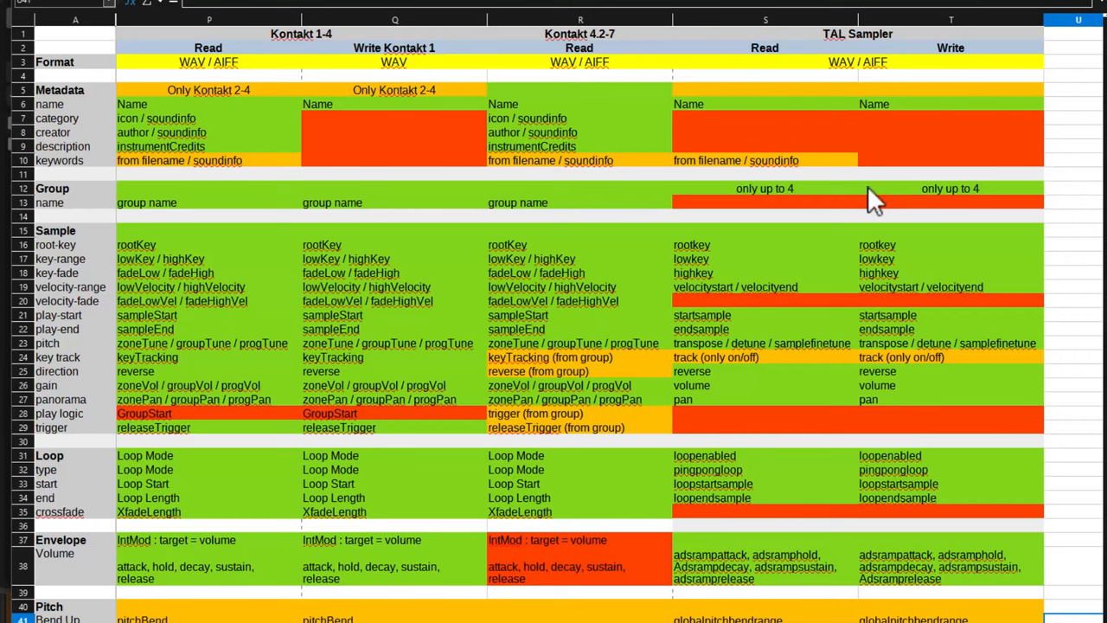
mouse_move(848, 229)
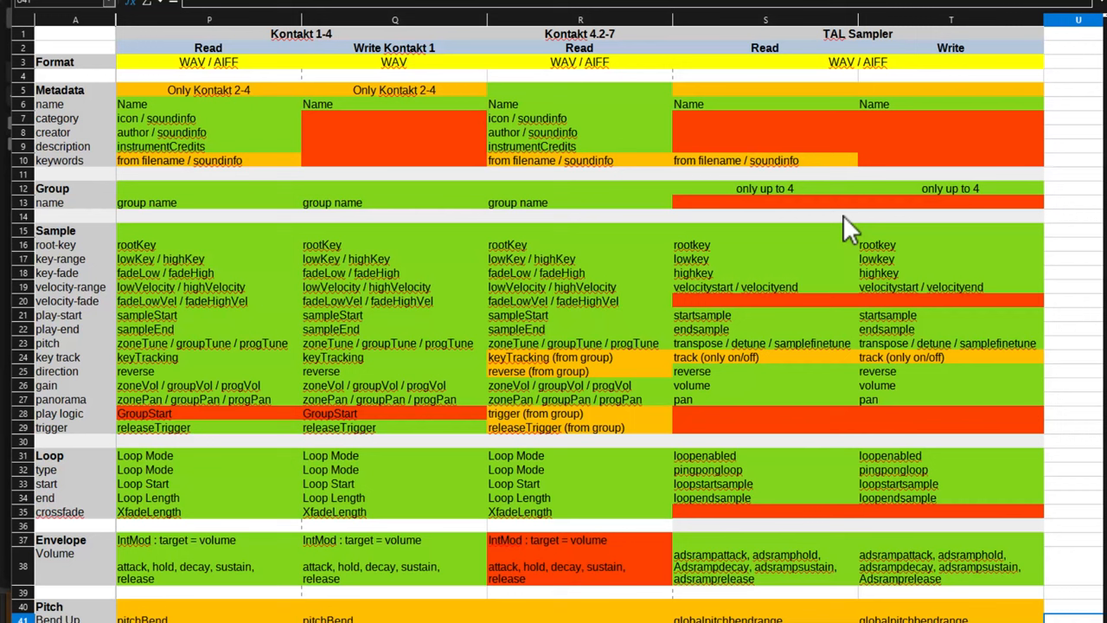
mouse_move(800, 324)
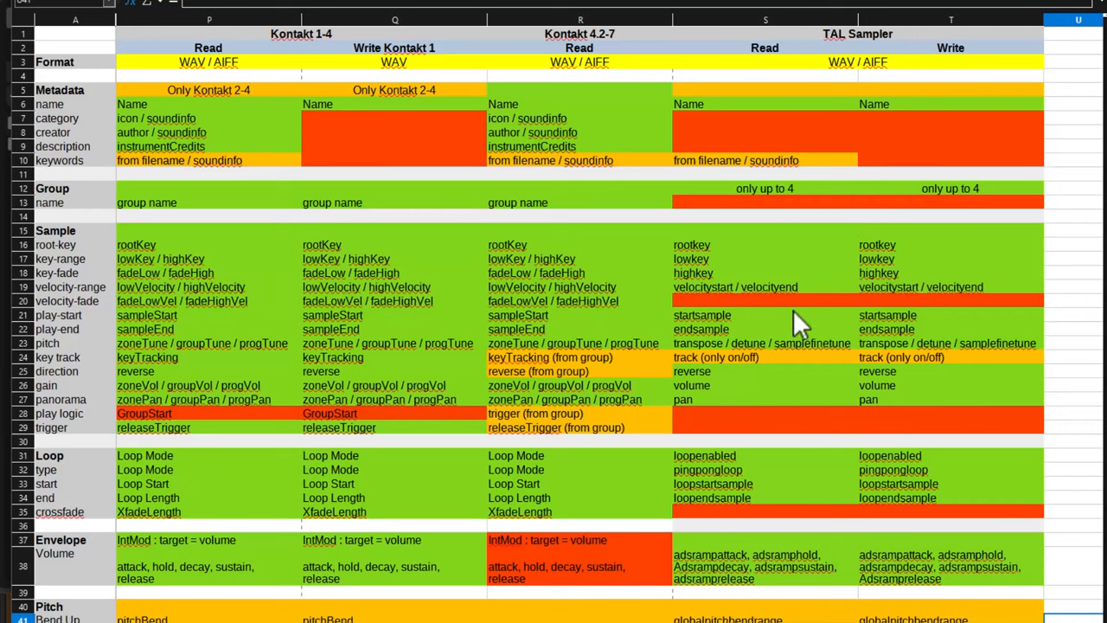
mouse_move(745, 226)
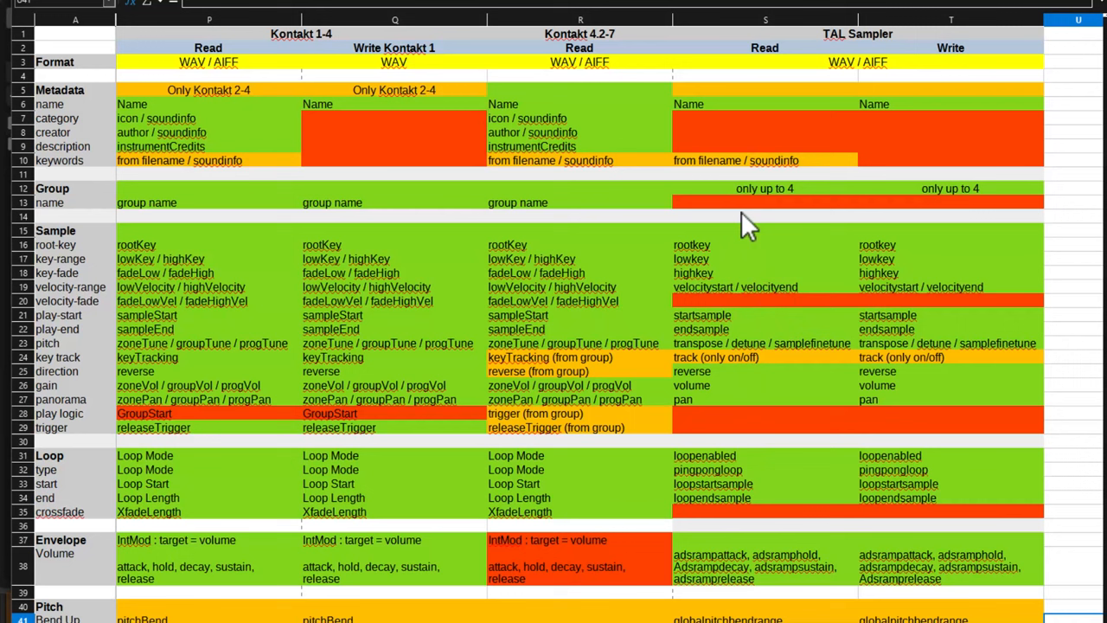
mouse_move(752, 273)
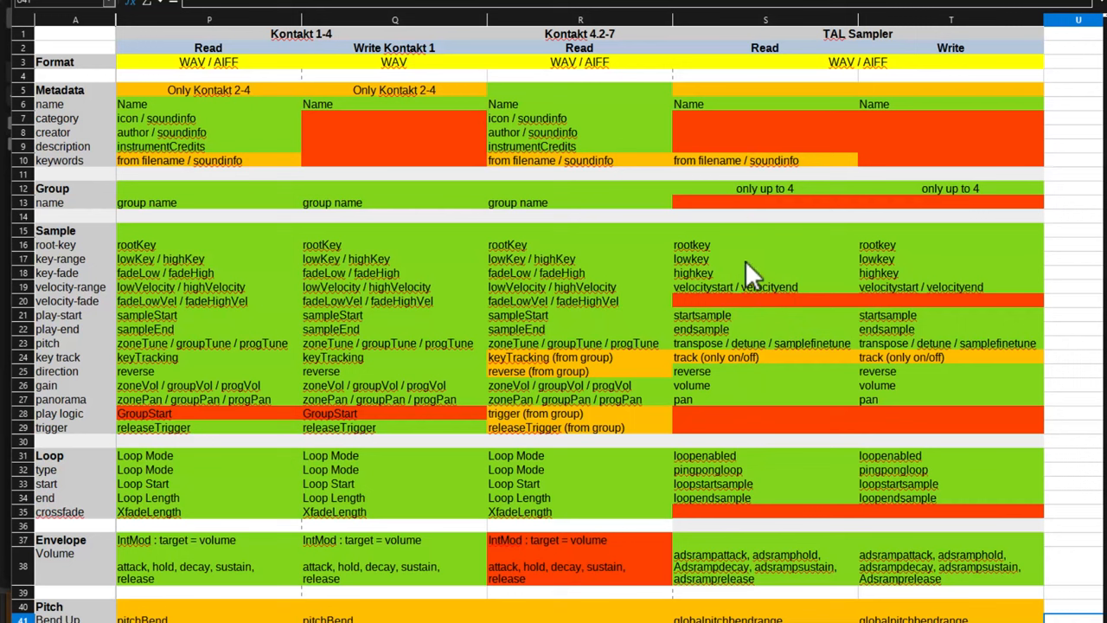
mouse_move(714, 397)
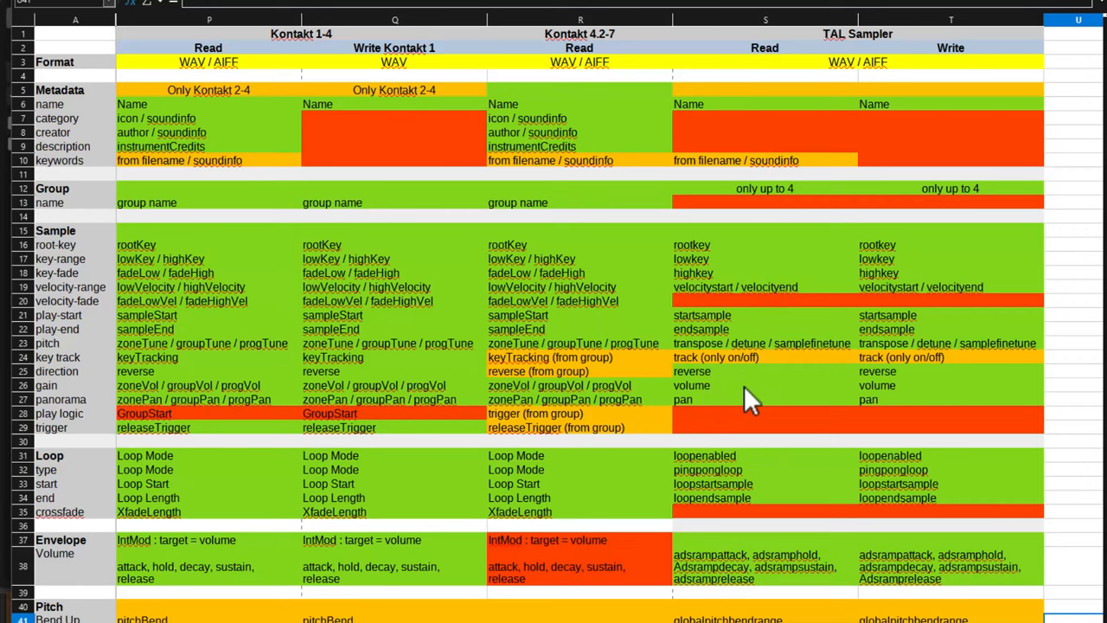
scroll(down, 3)
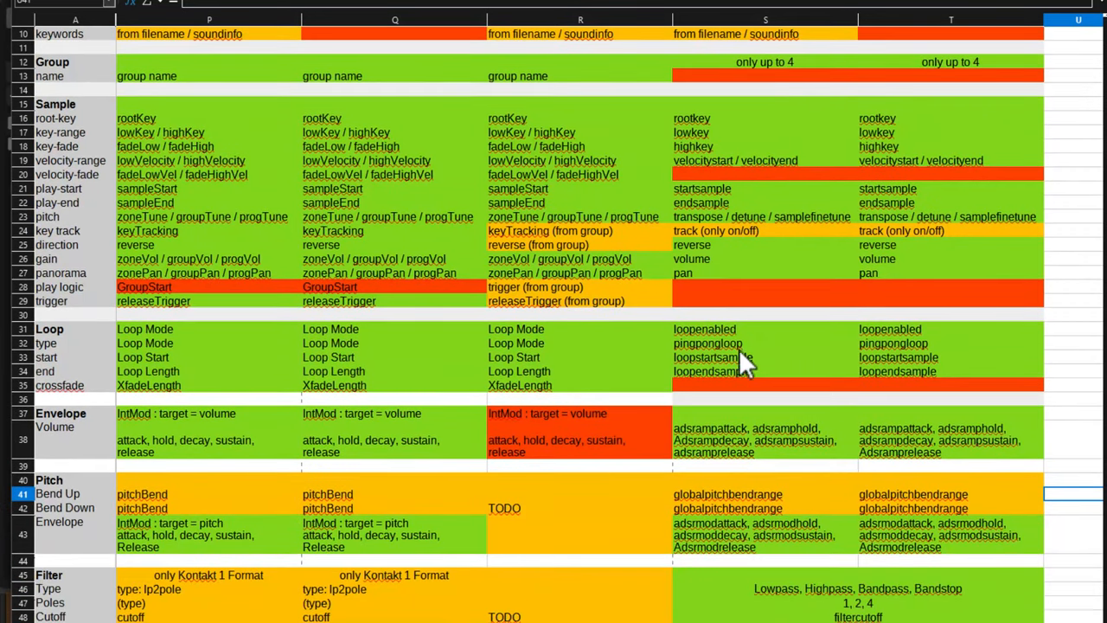
scroll(down, 3)
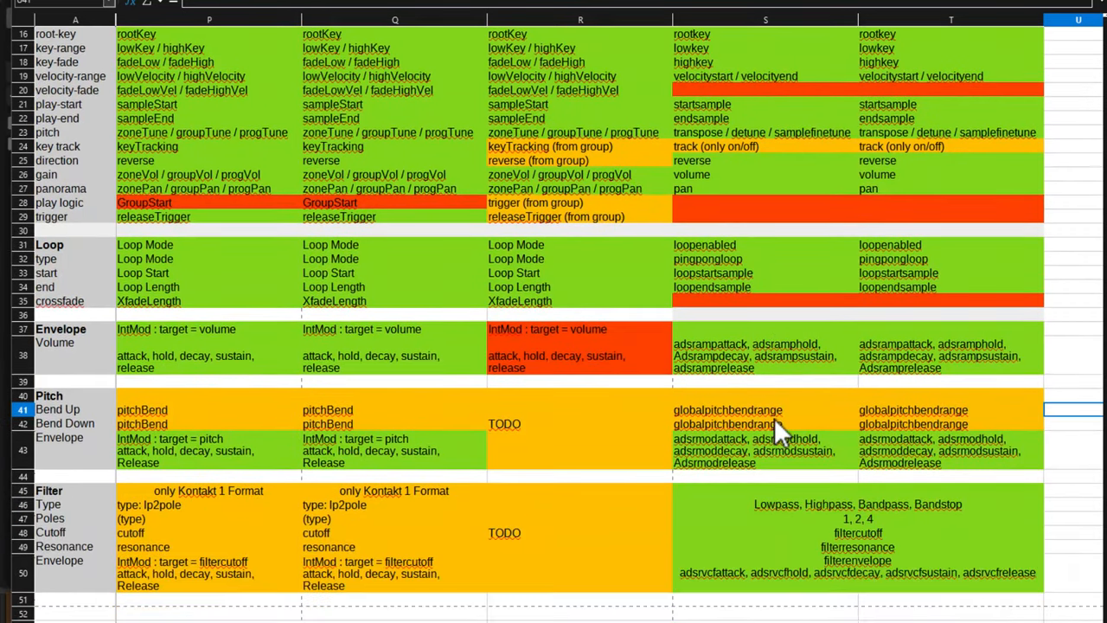
mouse_move(783, 376)
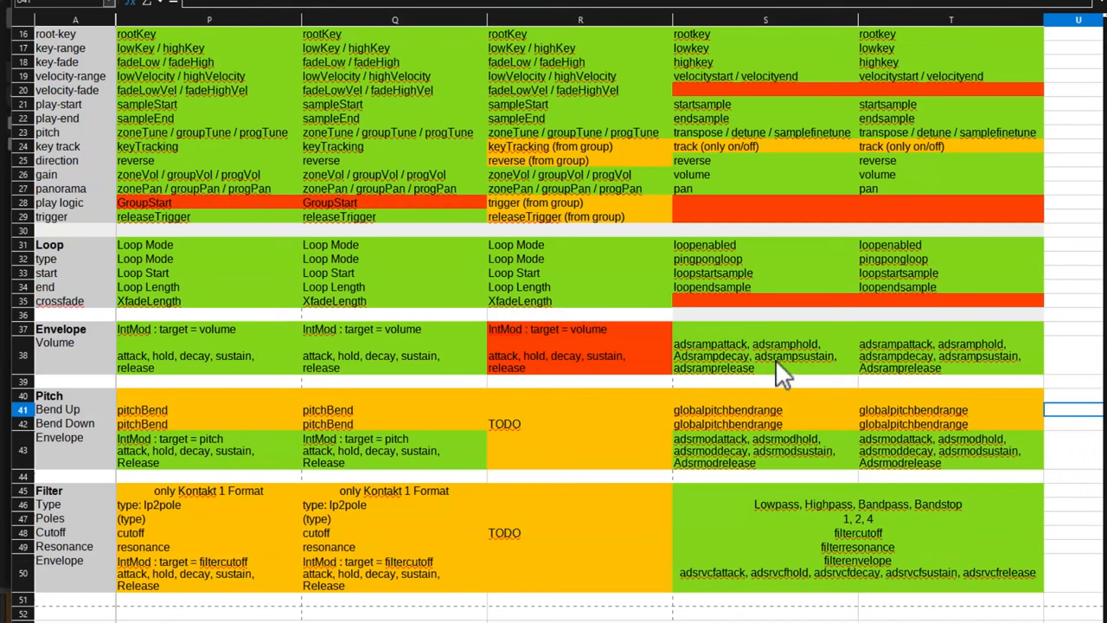
mouse_move(837, 361)
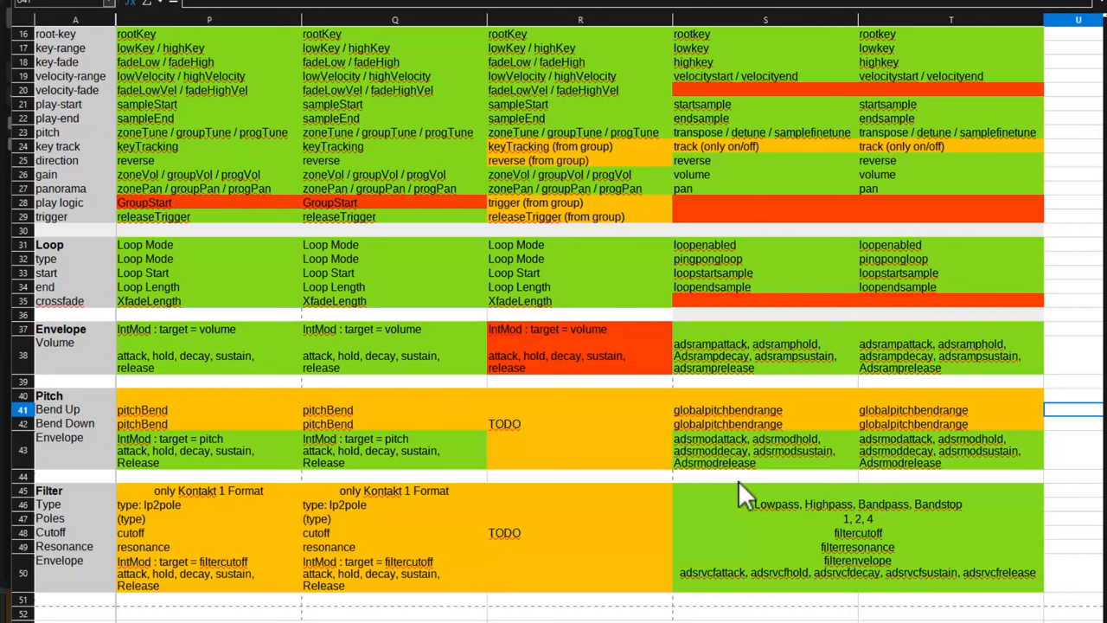
mouse_move(717, 518)
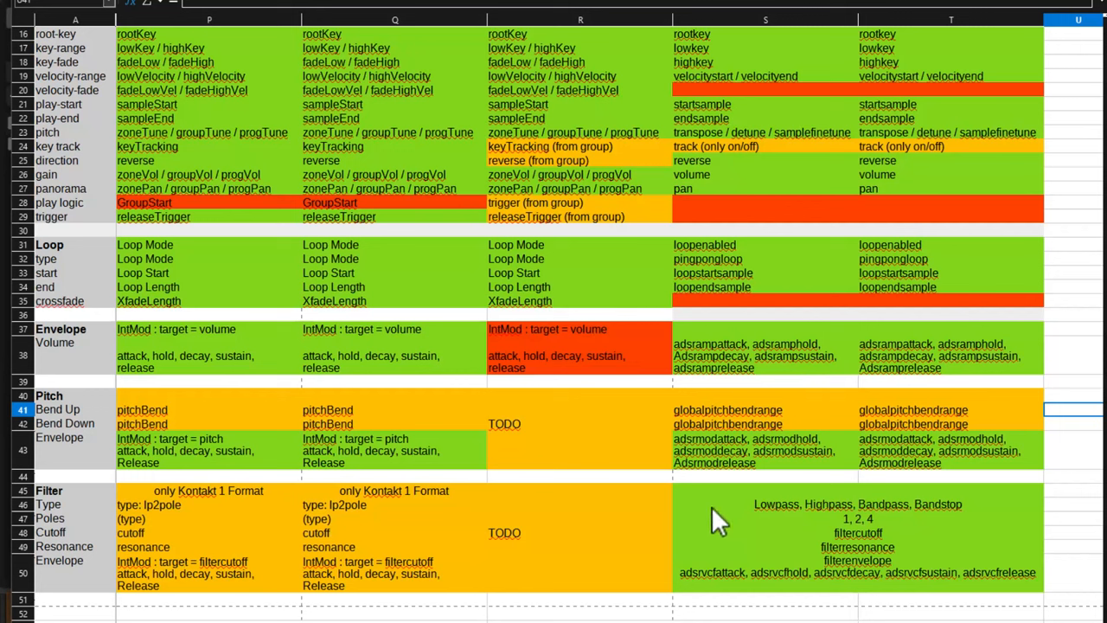
mouse_move(942, 528)
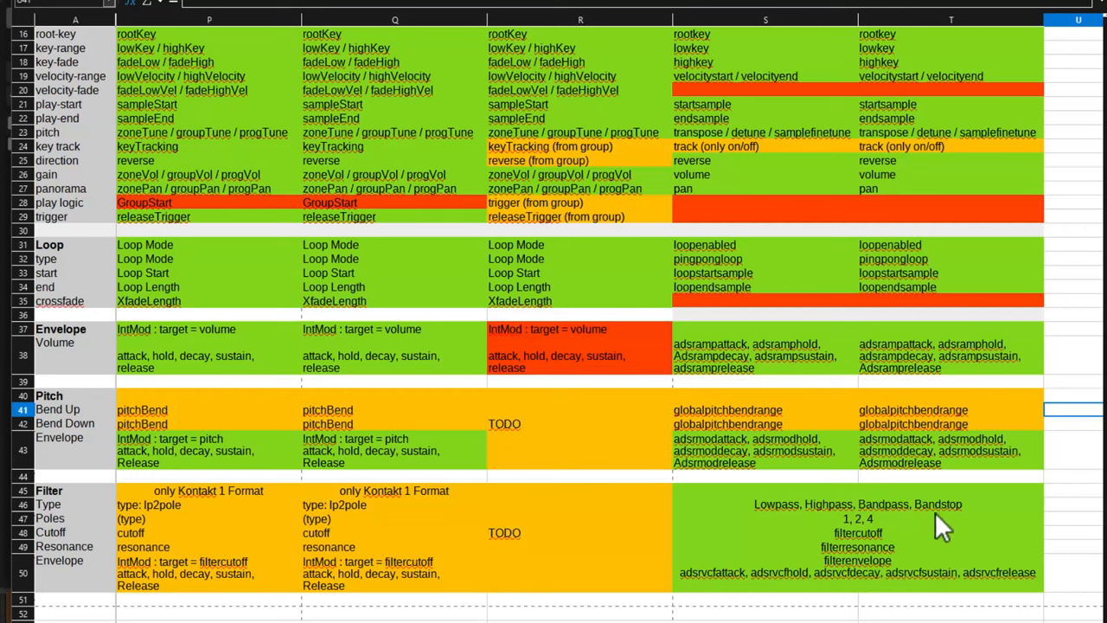
mouse_move(929, 528)
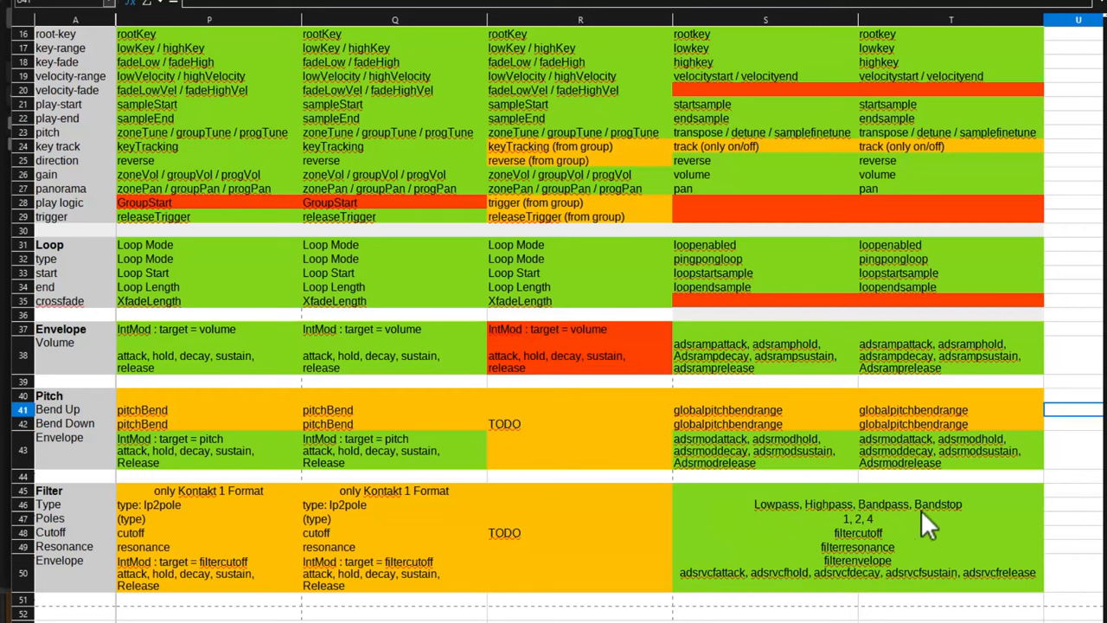
mouse_move(716, 525)
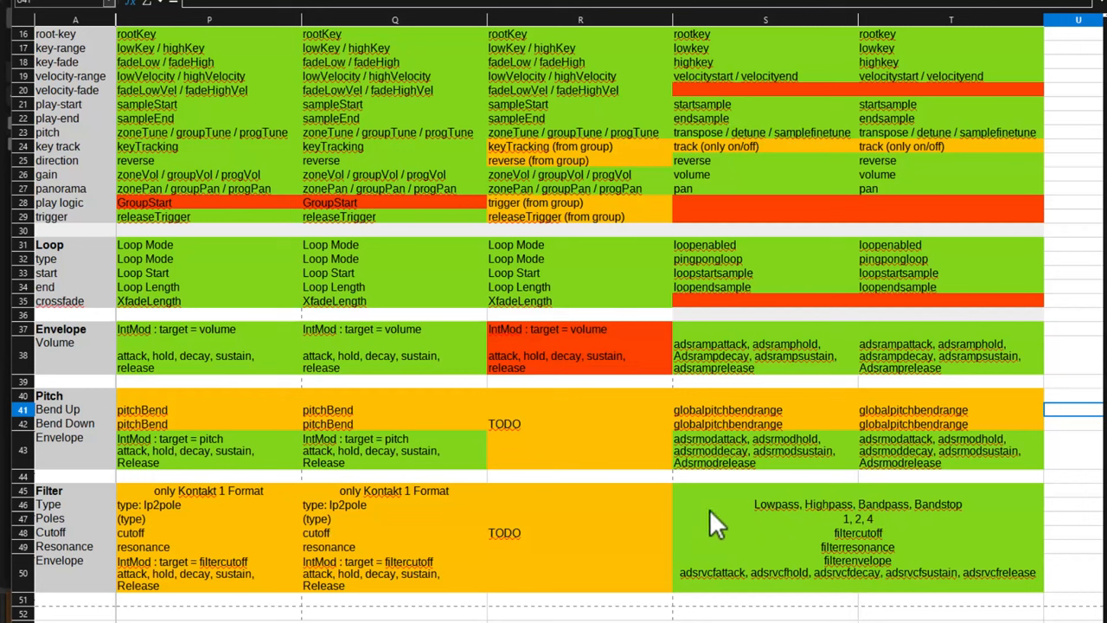
mouse_move(702, 491)
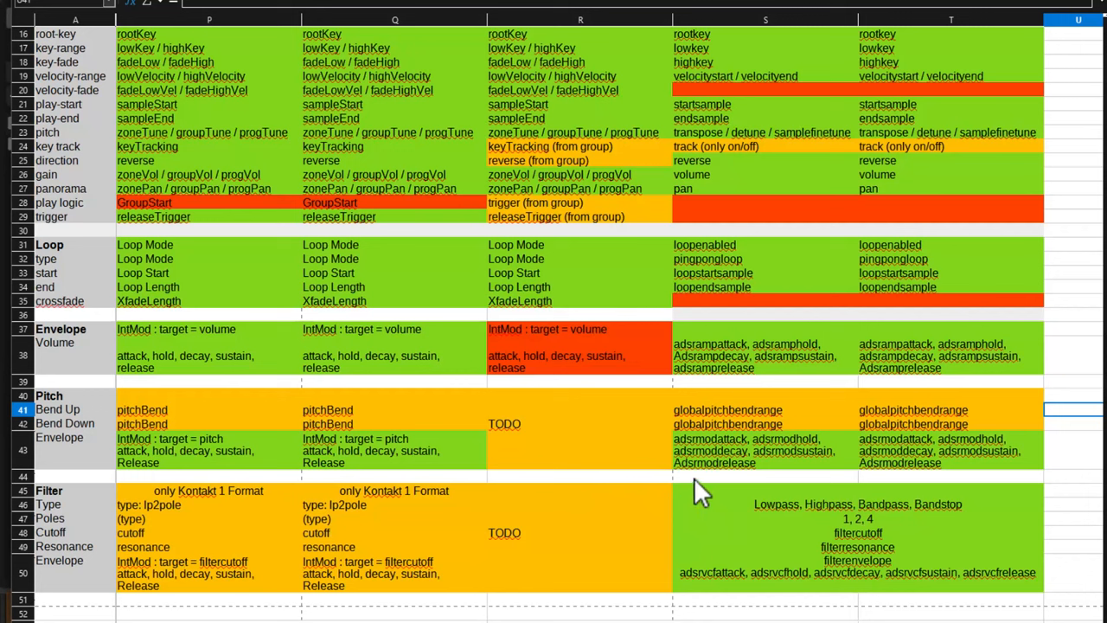
mouse_move(856, 489)
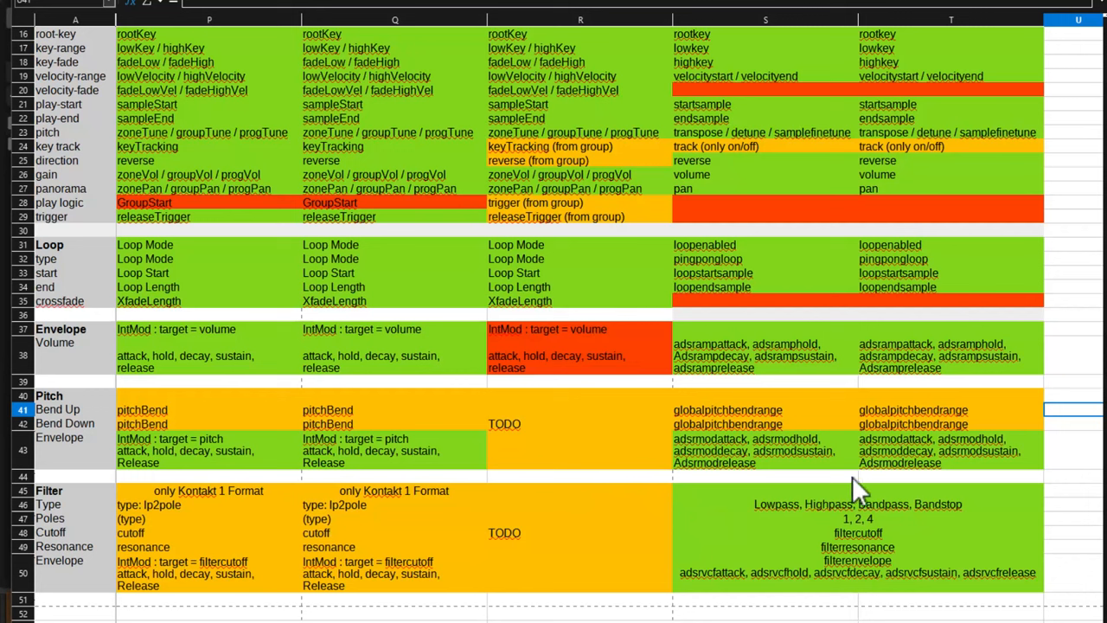
mouse_move(729, 409)
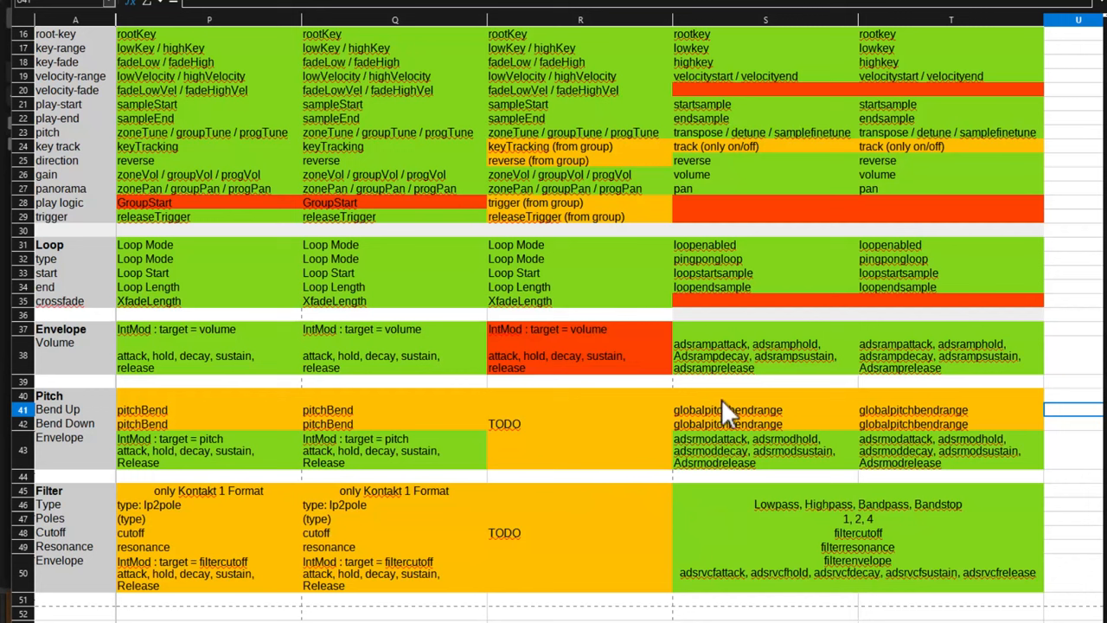
mouse_move(765, 449)
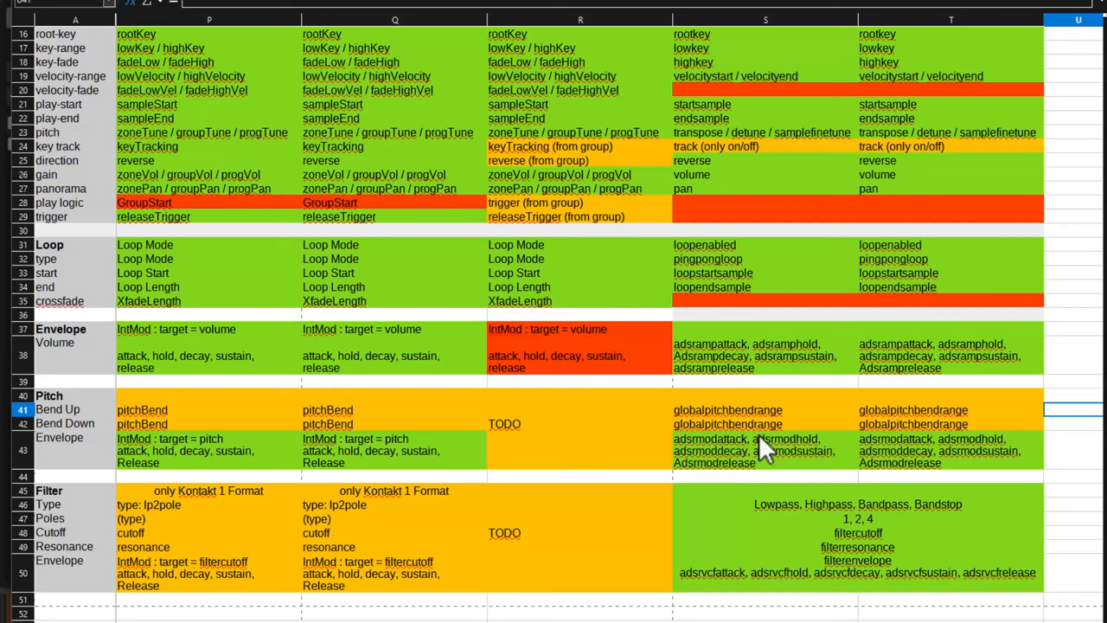
mouse_move(768, 447)
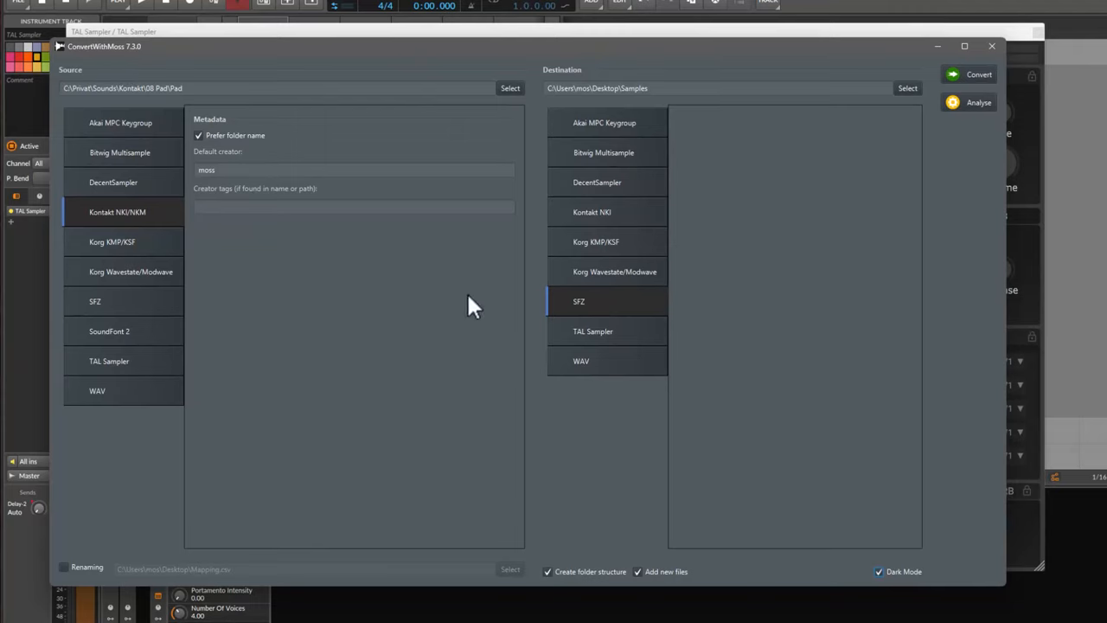
mouse_move(376, 444)
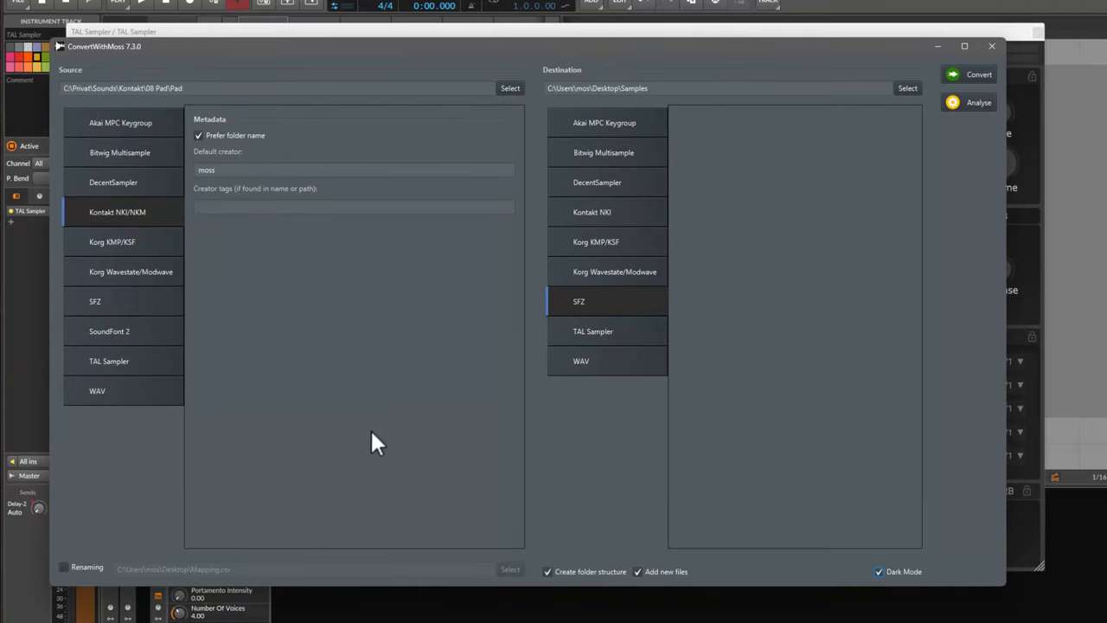
mouse_move(312, 82)
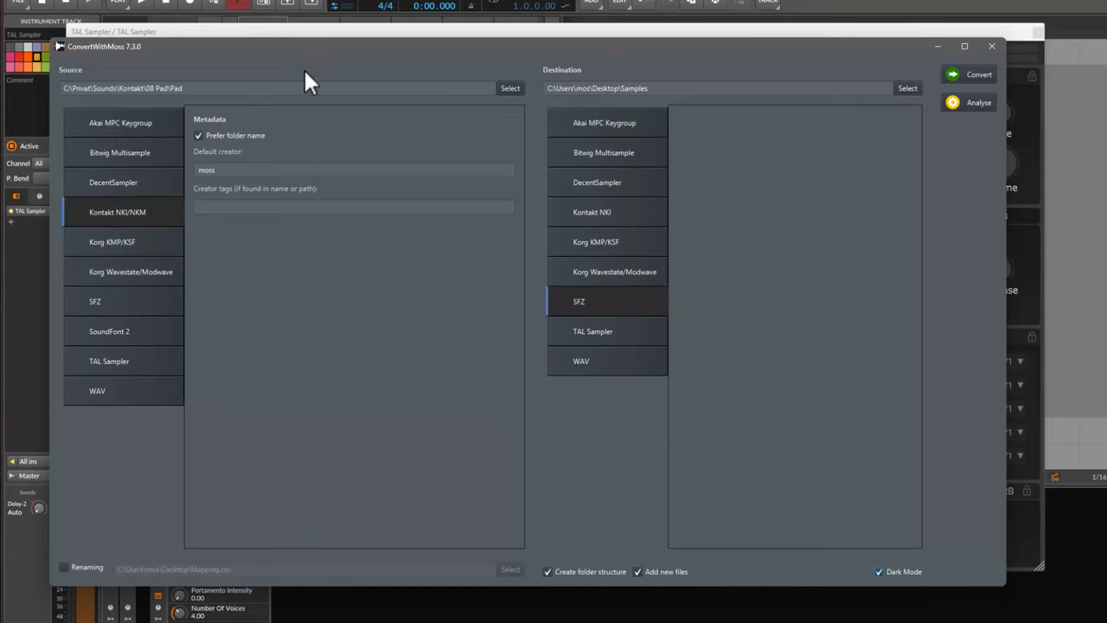
mouse_move(466, 121)
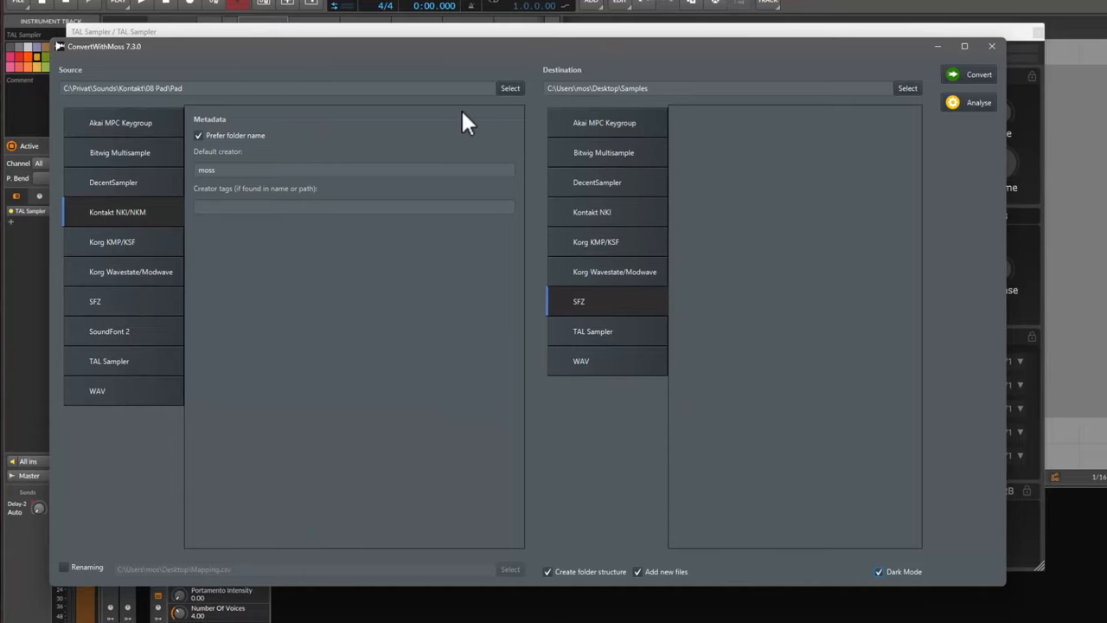
mouse_move(531, 117)
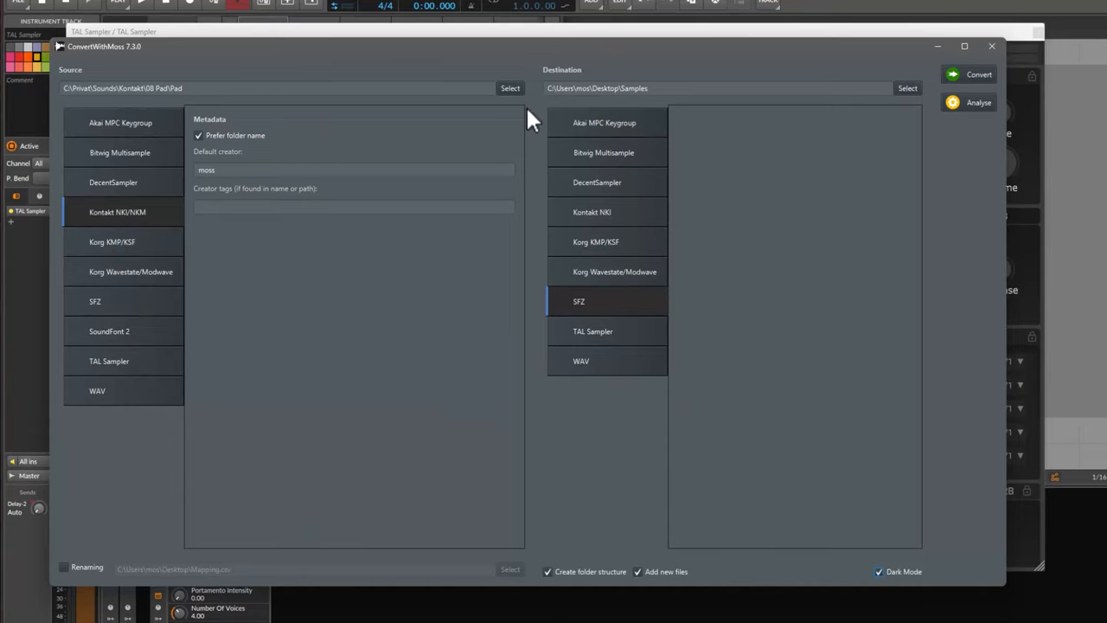
mouse_move(102, 152)
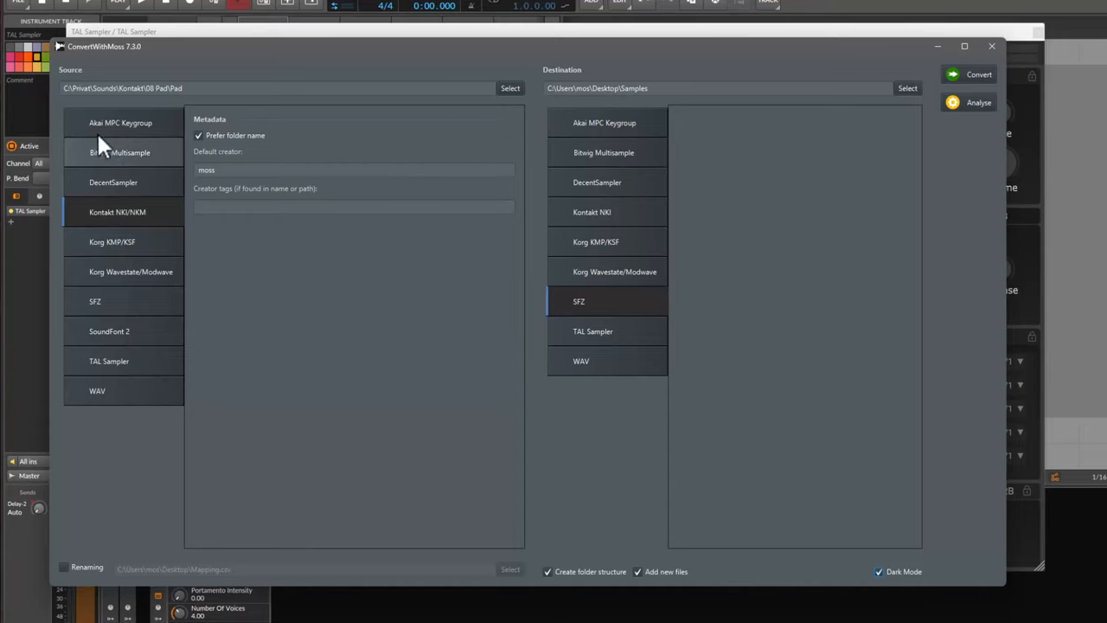
mouse_move(631, 113)
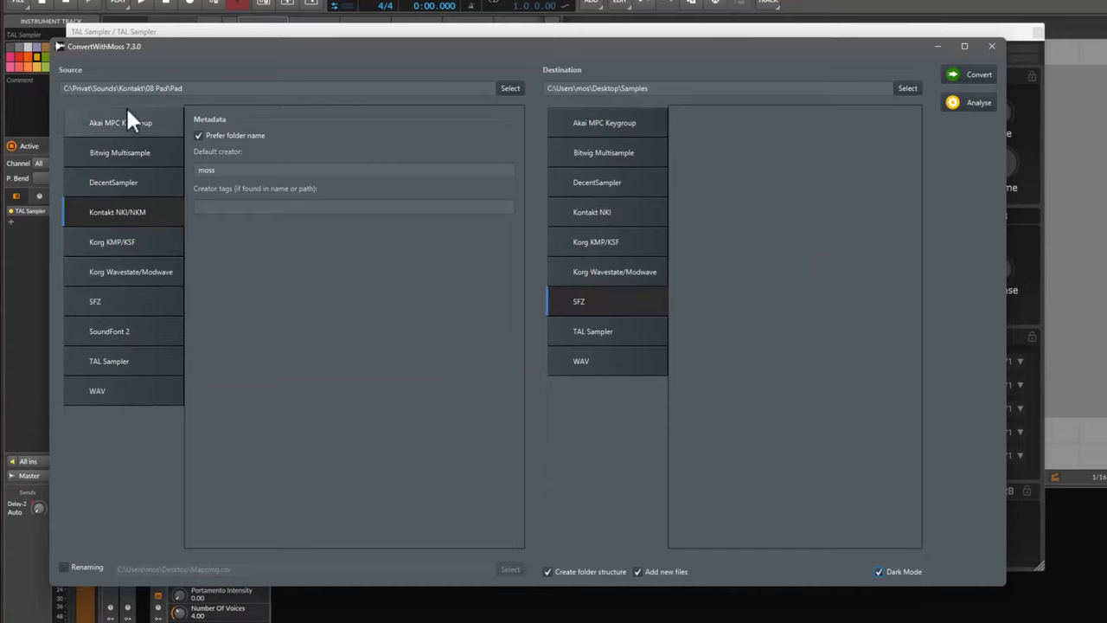
Keep Kontakt NKI/NKM as source format and choose TAL Sampler as destination format
click(198, 135)
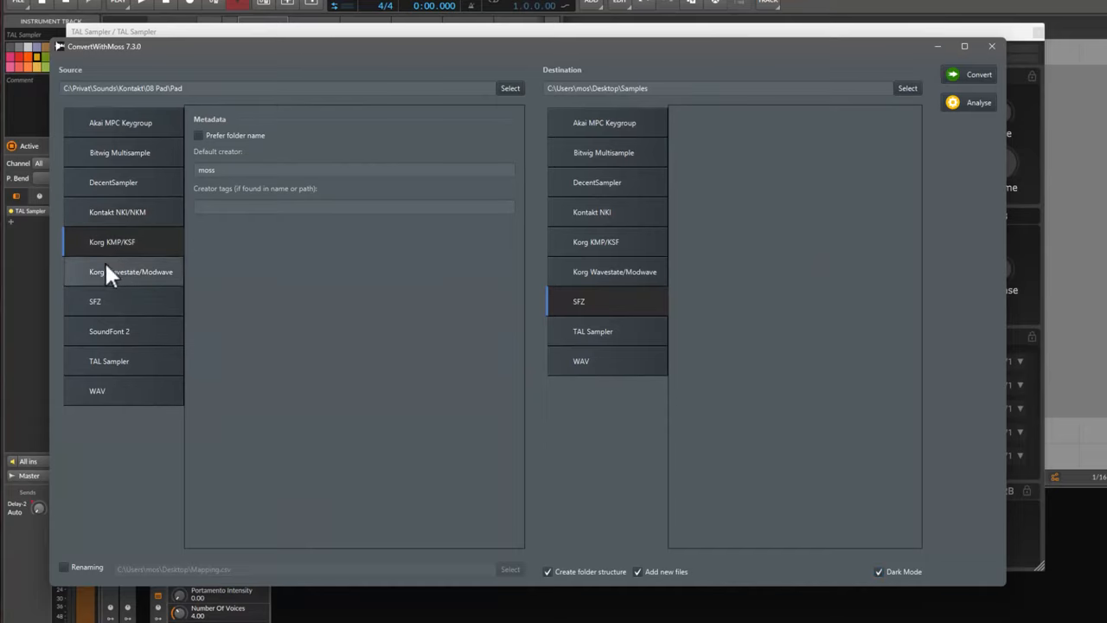
click(198, 135)
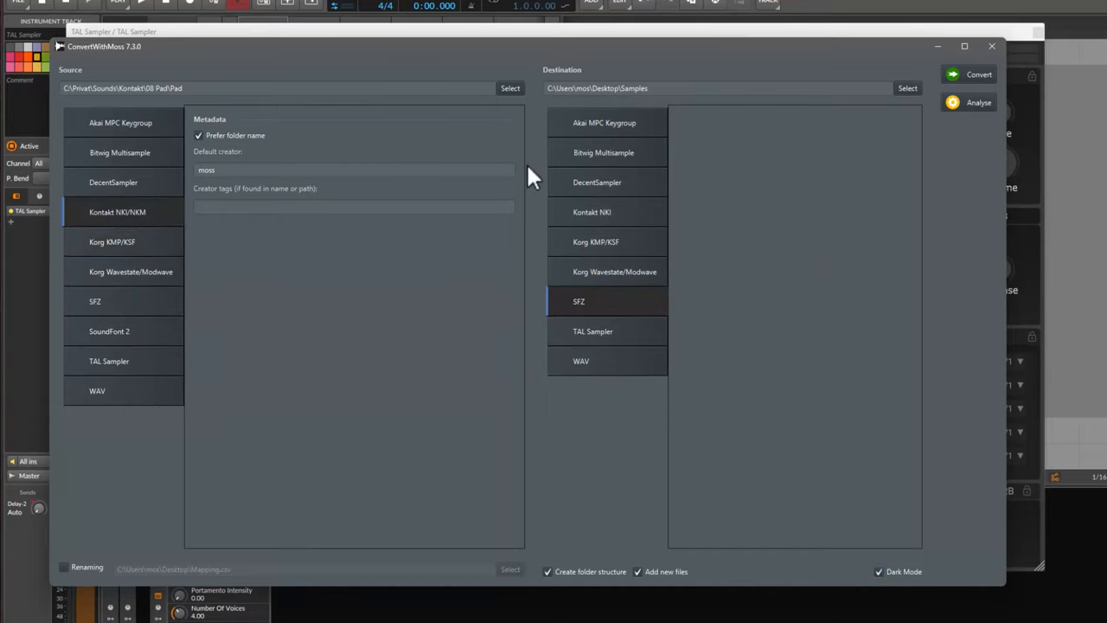
mouse_move(605, 251)
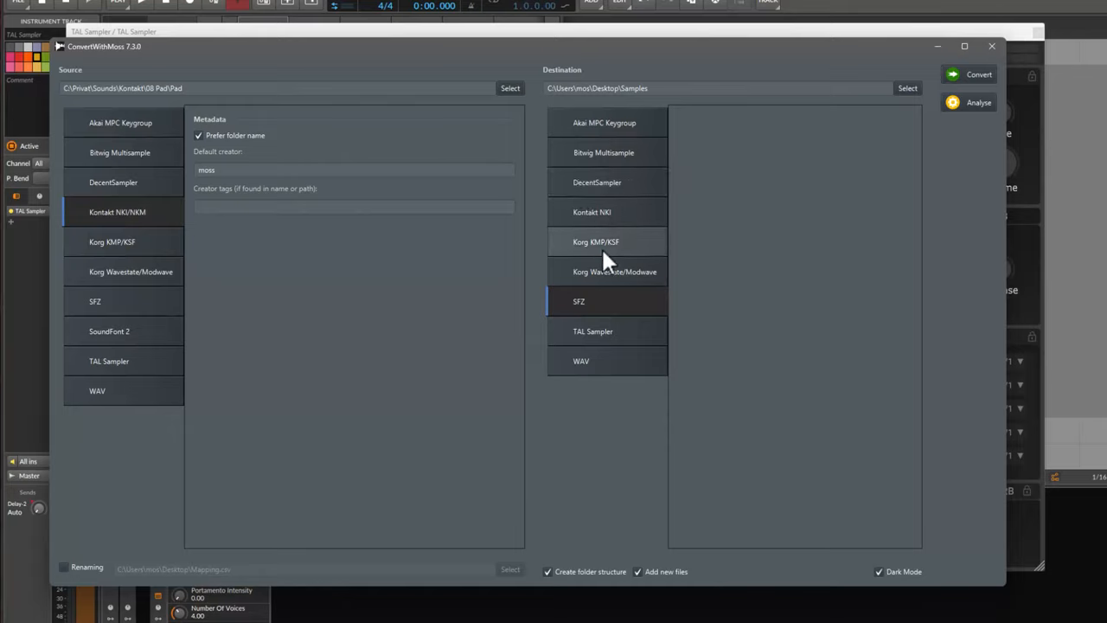
click(592, 331)
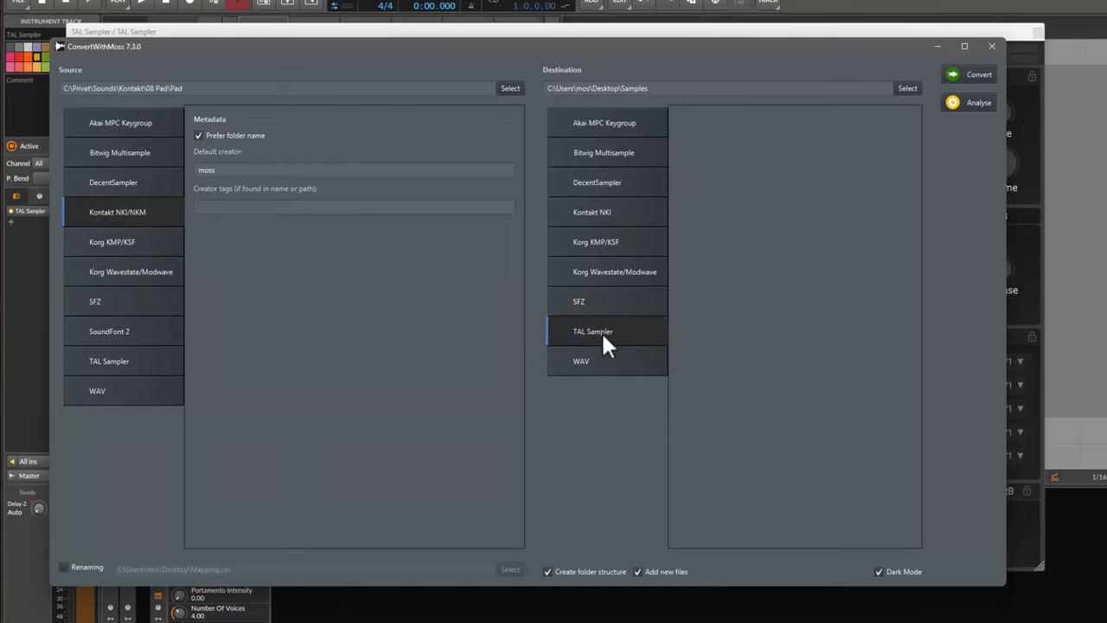
mouse_move(656, 339)
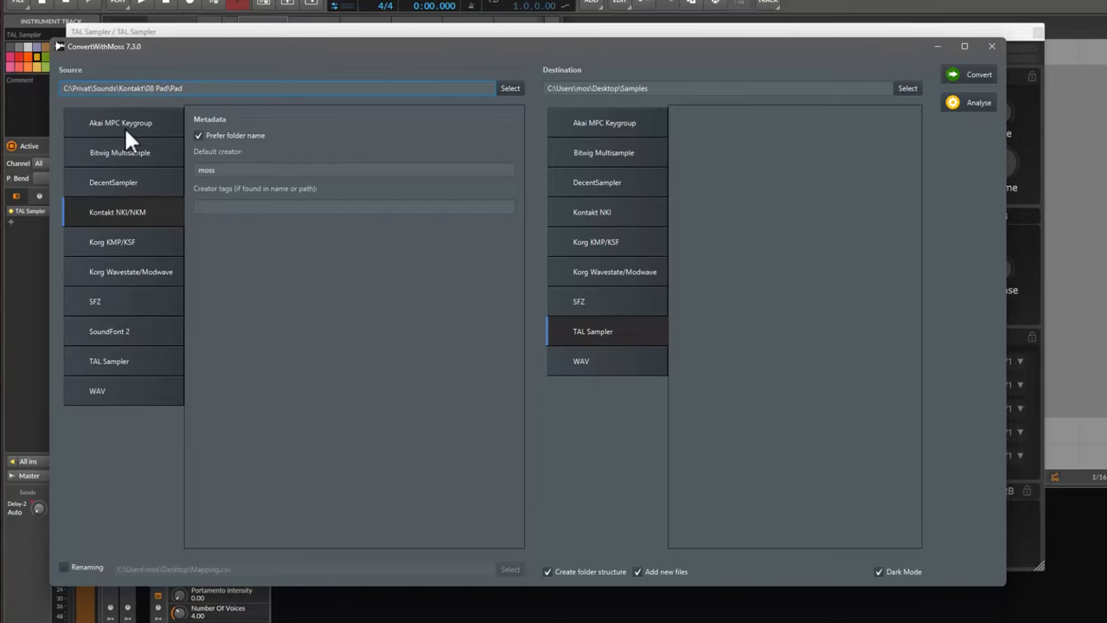
mouse_move(627, 355)
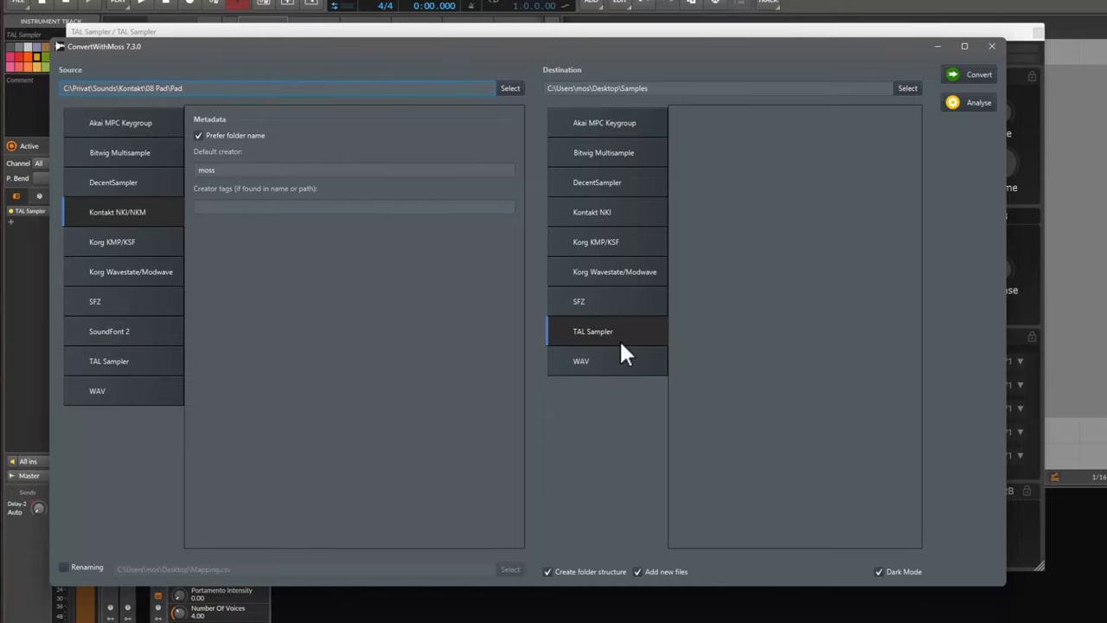
Run the conversion and browse the generated sample folders and .talsmpl files in Desktop\Samples
click(969, 73)
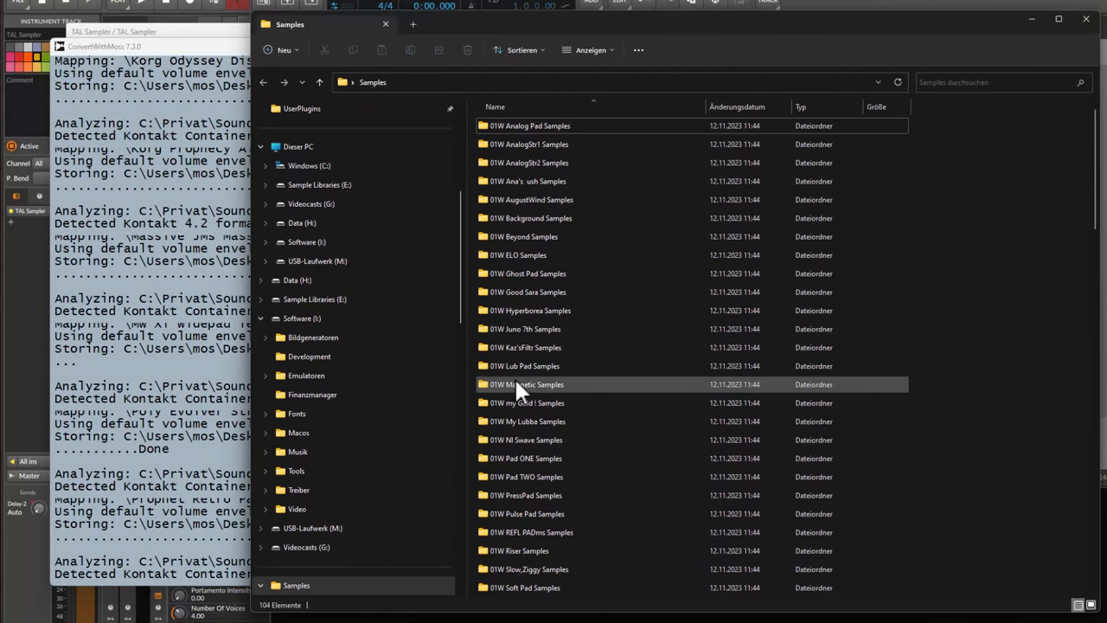
click(527, 291)
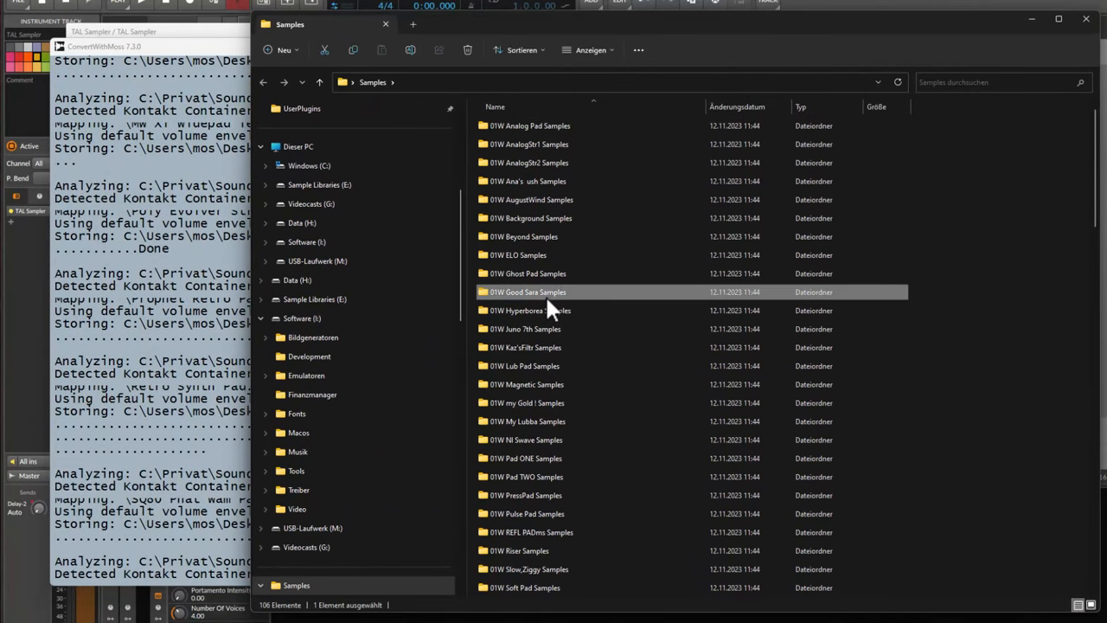
click(260, 584)
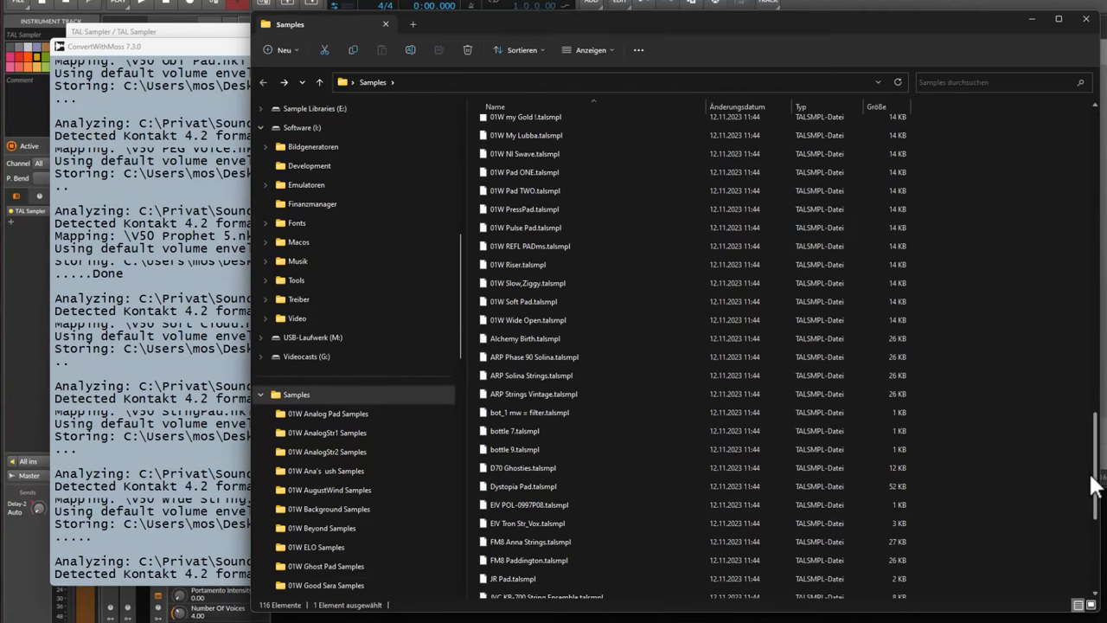
scroll(down, 3)
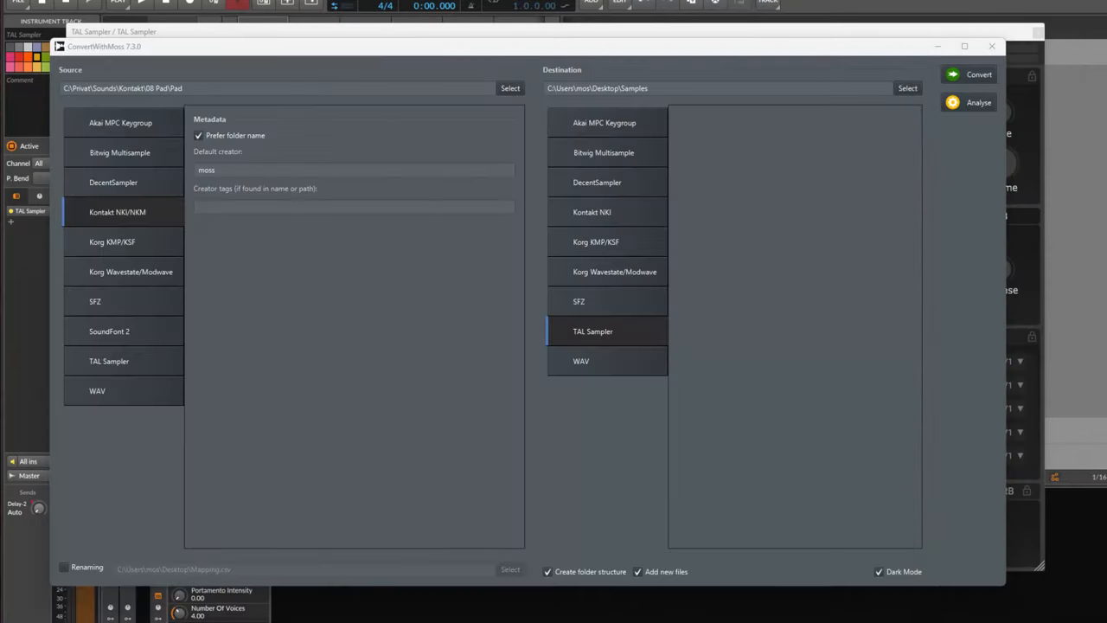
Load 01W AnalogStr1.talsmpl from Desktop\Samples in TAL-Sampler's preset browser
click(991, 46)
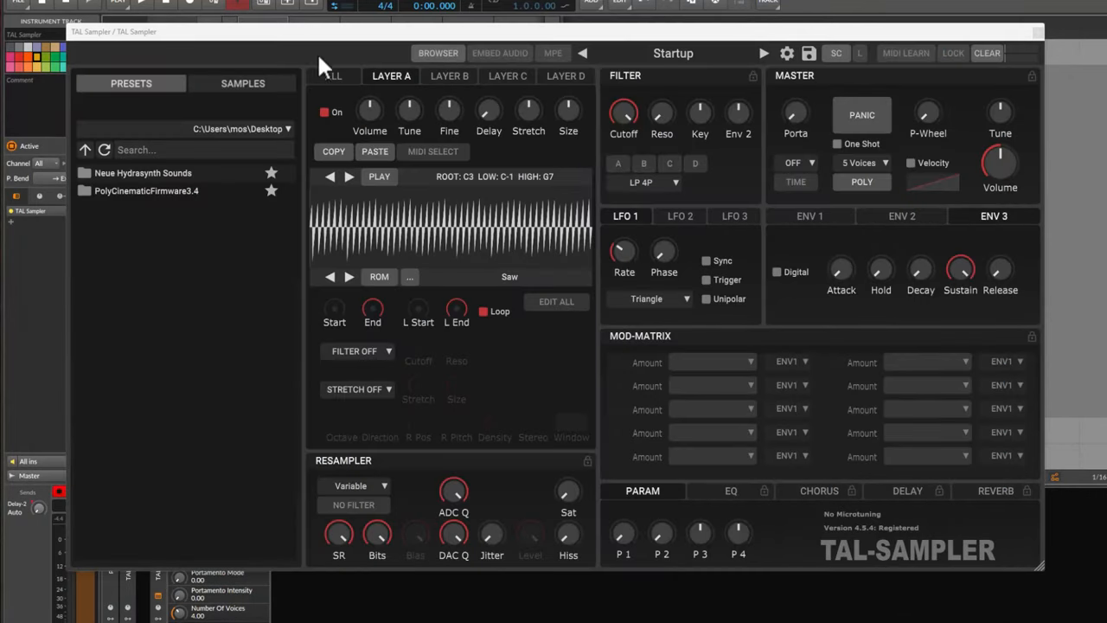
click(103, 150)
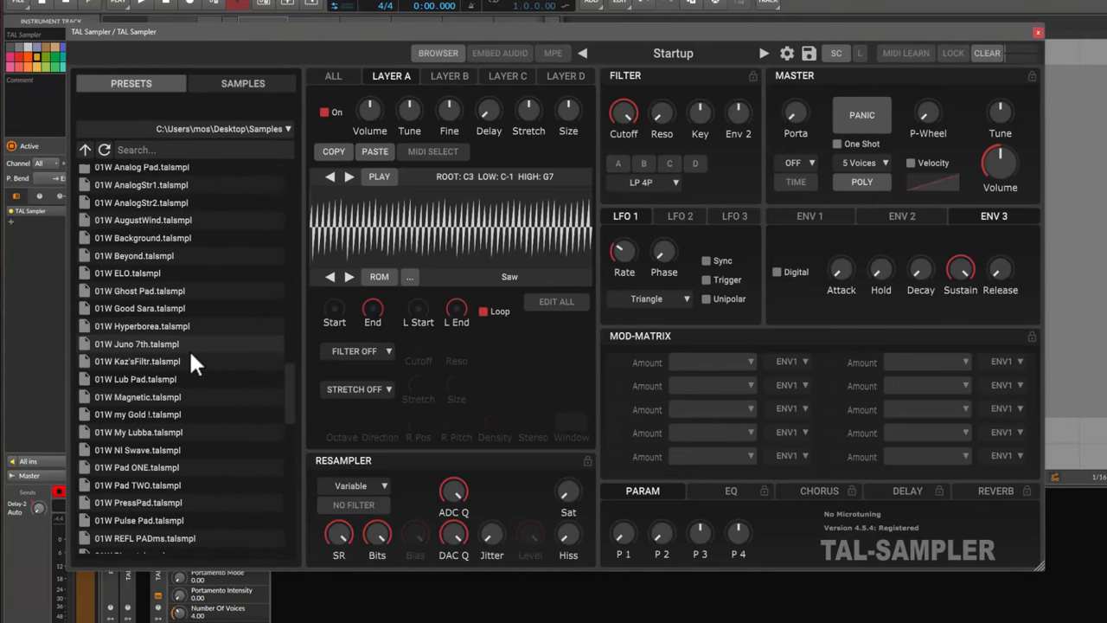
scroll(up, 3)
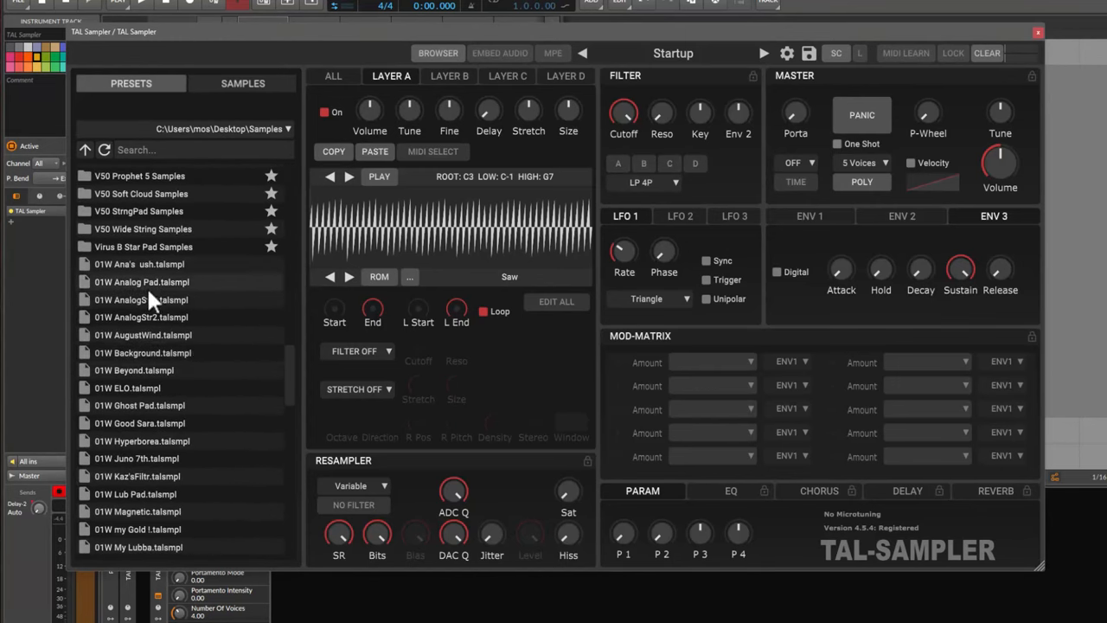
click(141, 299)
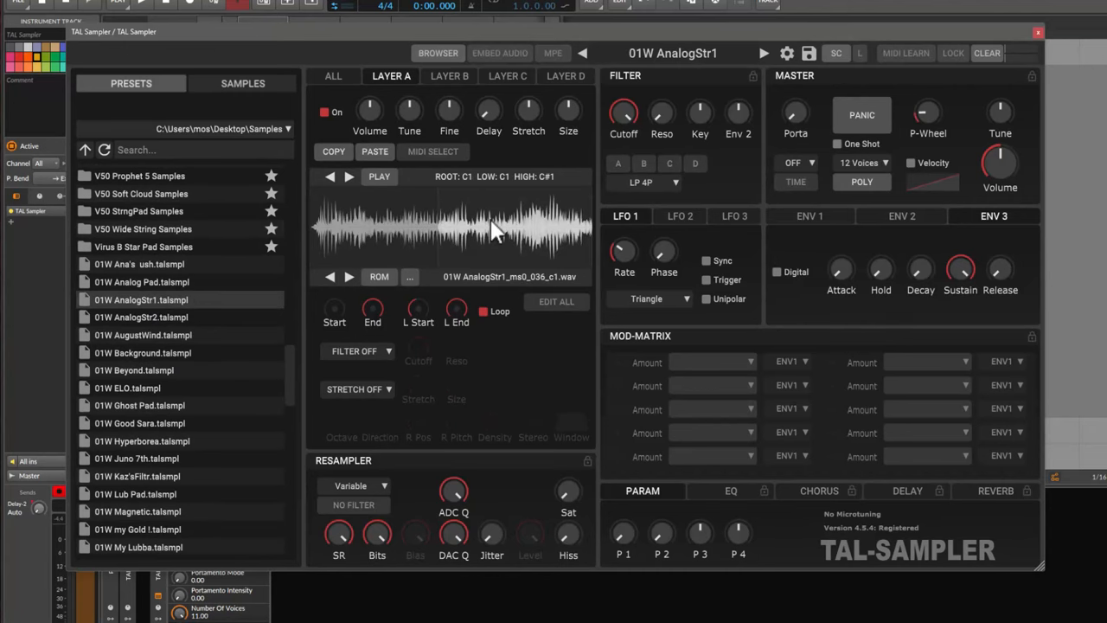
click(555, 301)
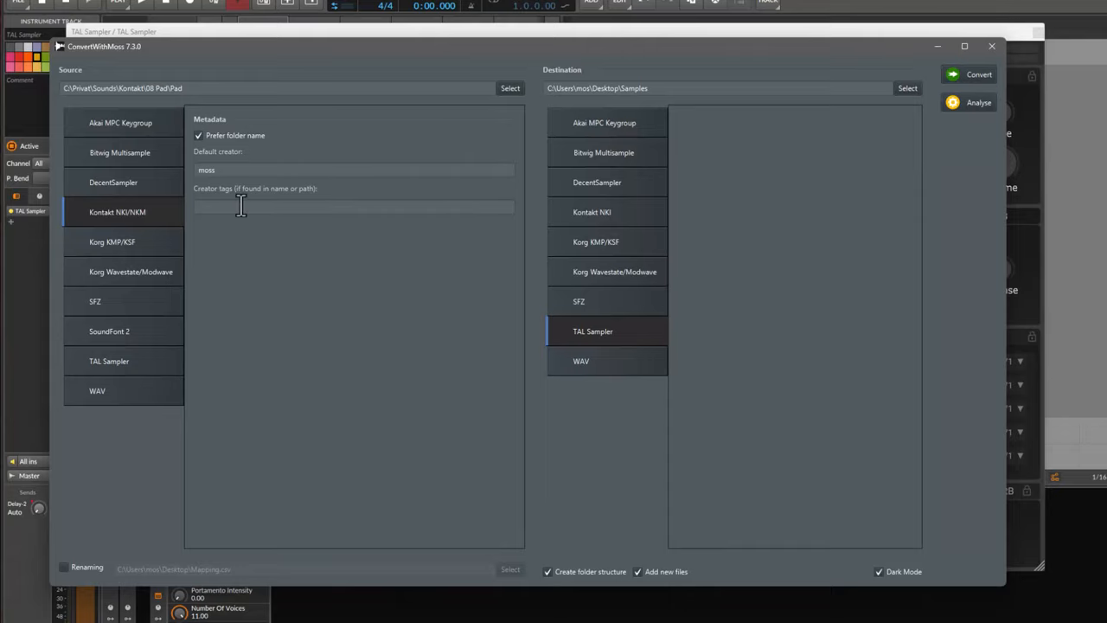
Convert E:\ConvertWithMoss-Testdateien\TAL Sampler from TAL Sampler format to SFZ
click(108, 360)
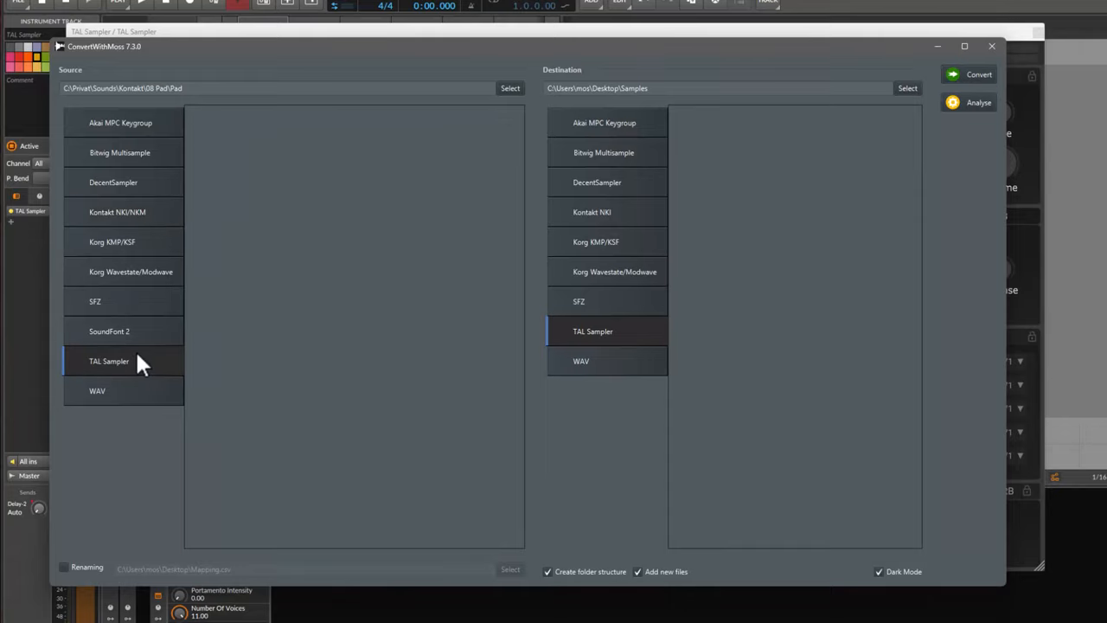
mouse_move(234, 100)
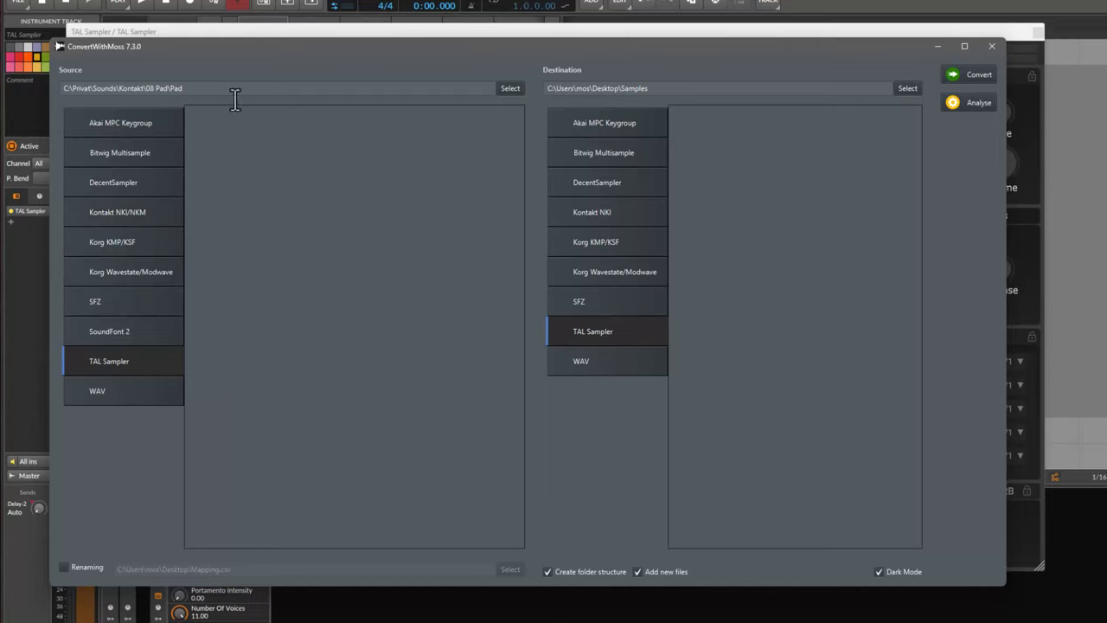
mouse_move(627, 242)
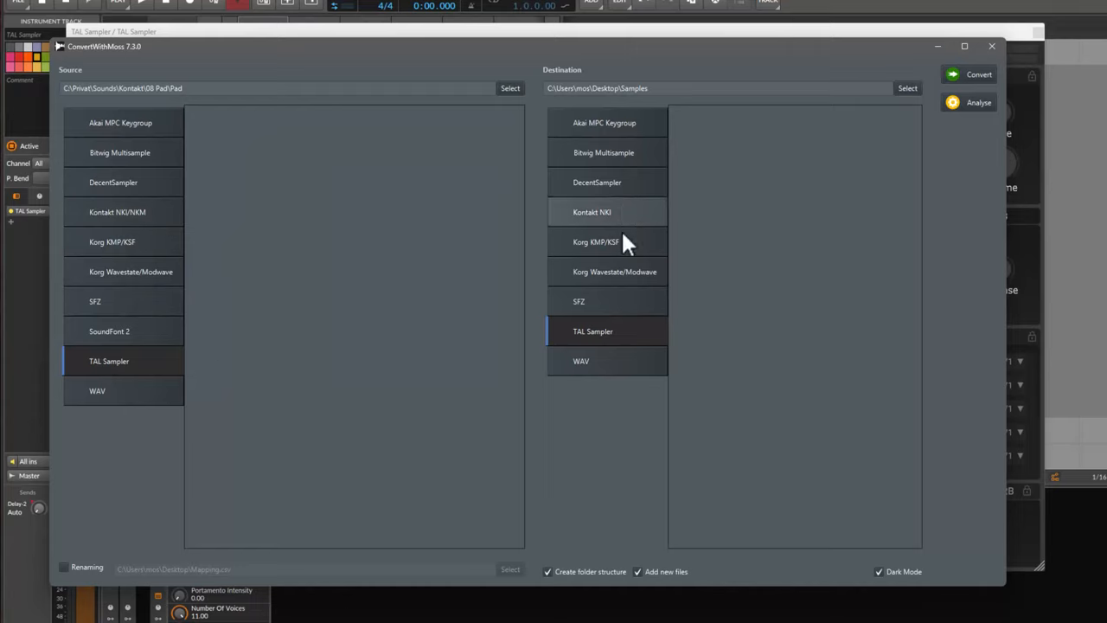
click(578, 301)
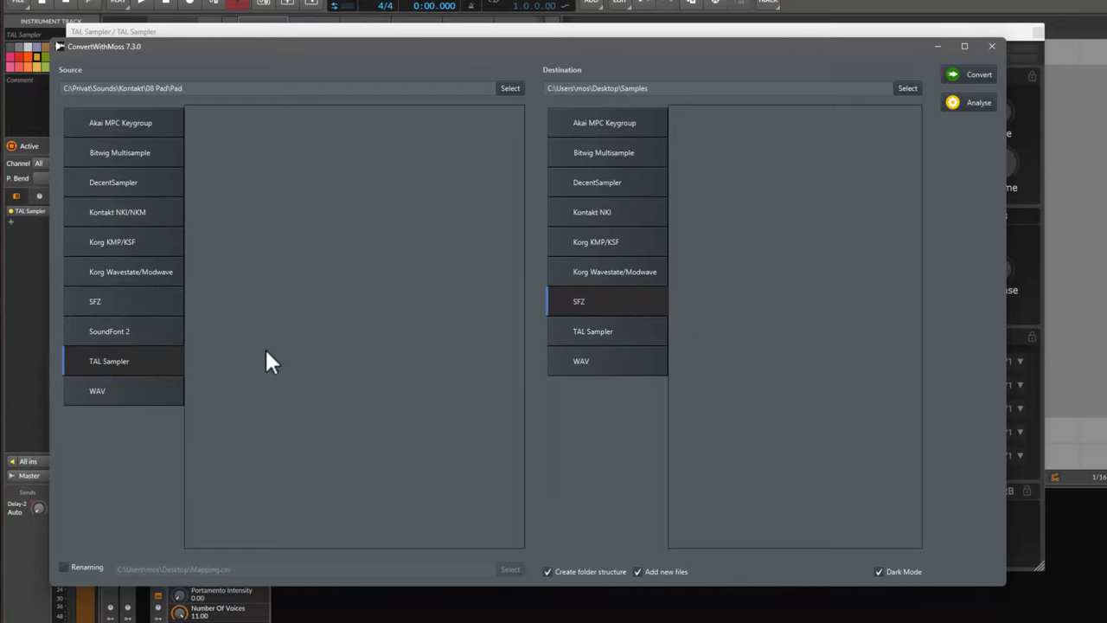
mouse_move(466, 90)
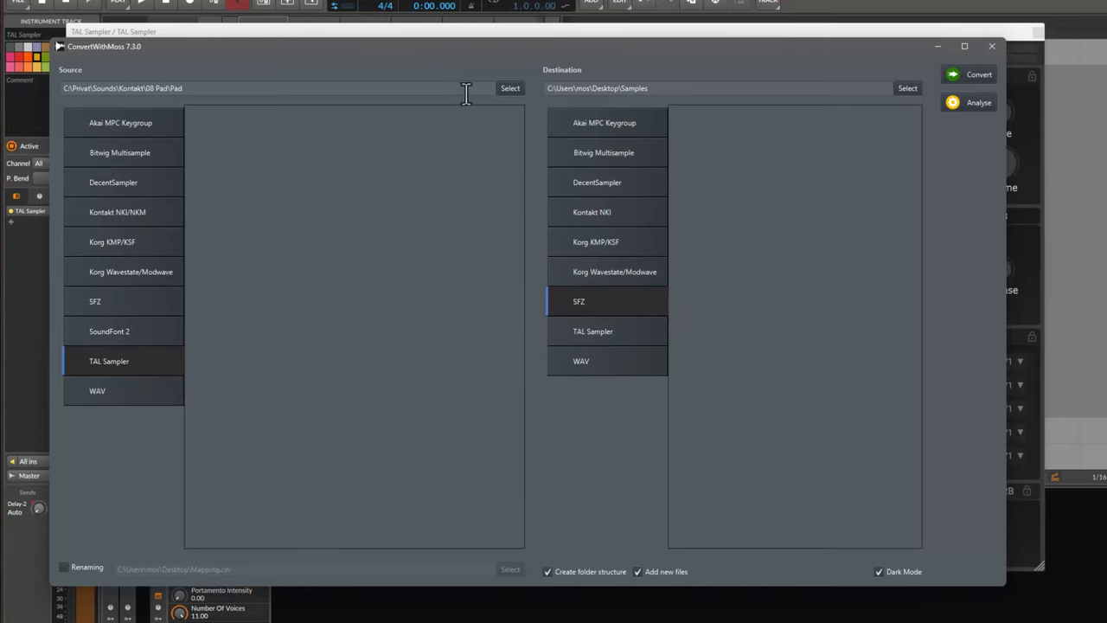
text(E:\ConvertWithMoss-Testdateien\TAL Sampler)
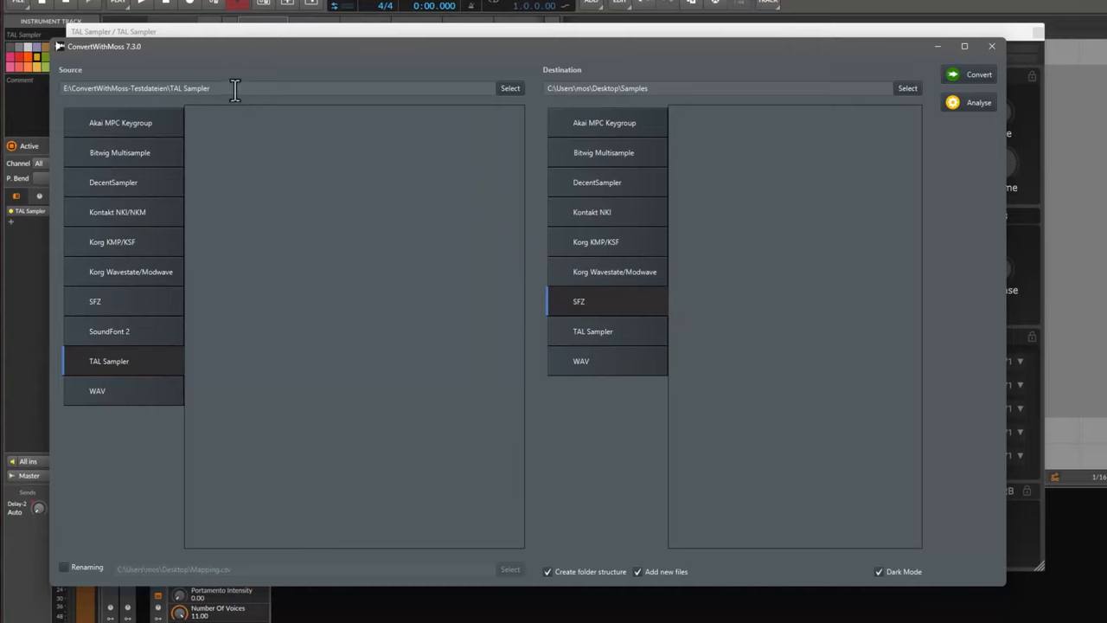
mouse_move(227, 371)
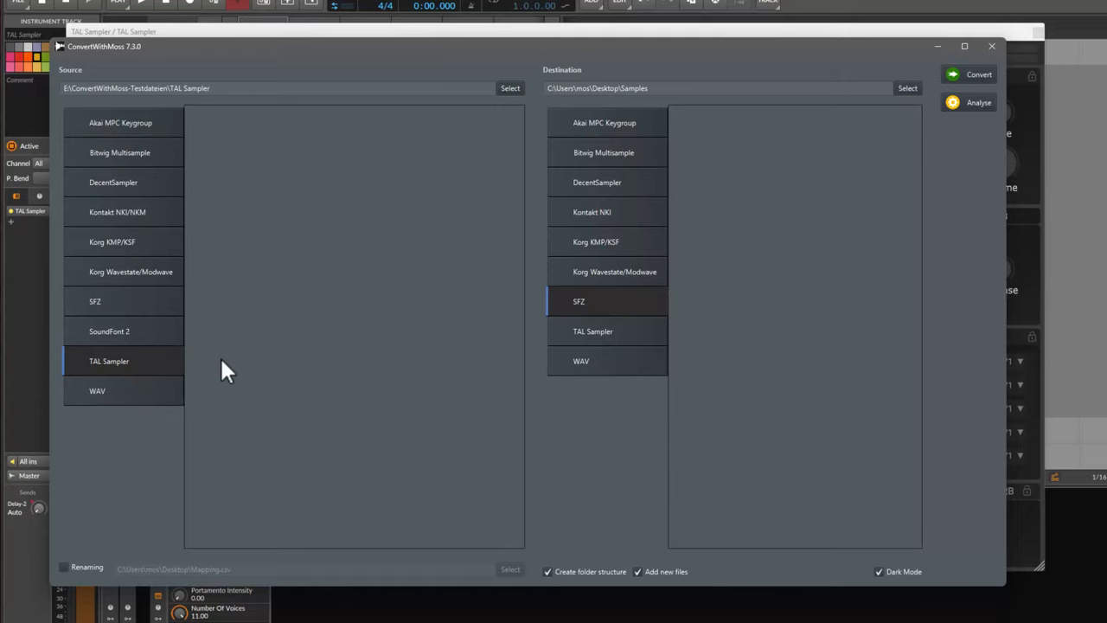
mouse_move(167, 363)
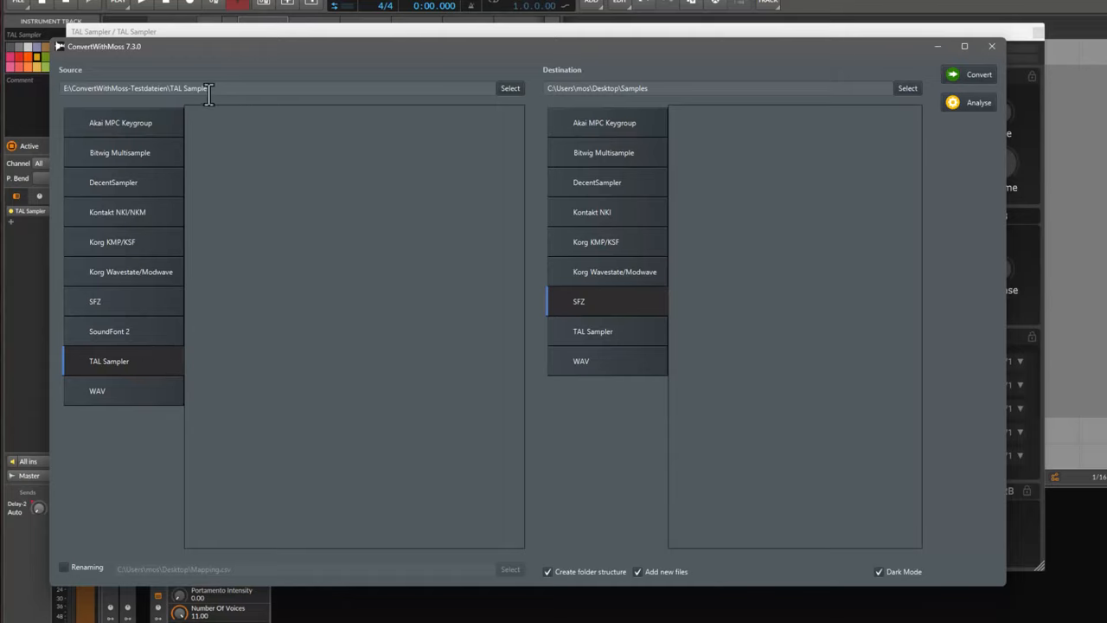
click(978, 102)
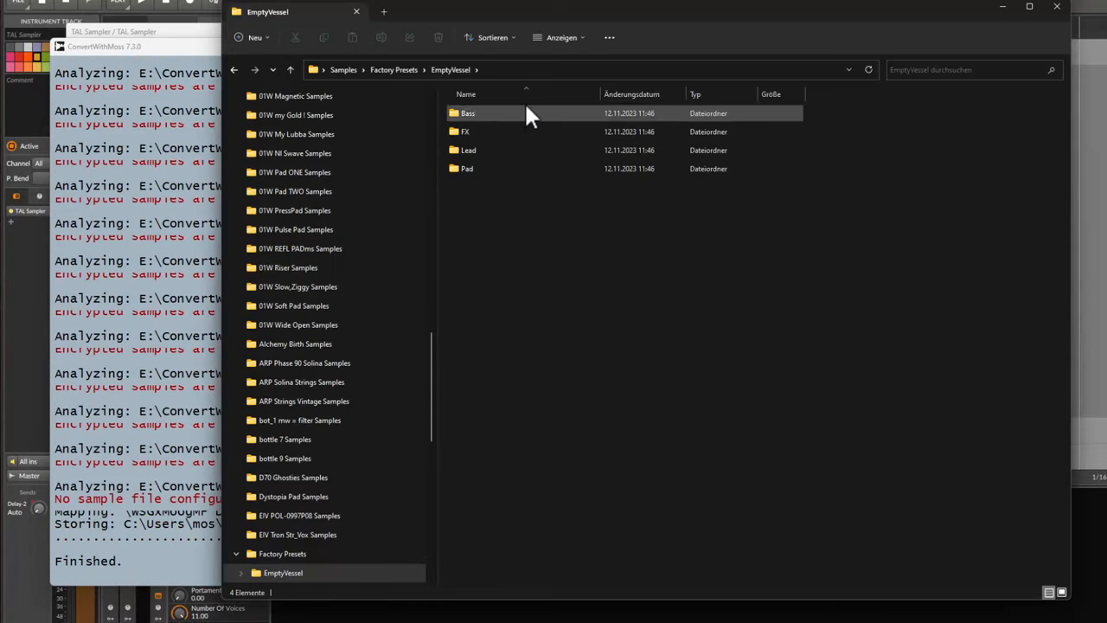
Enter the Bass folder under Samples > Factory Presets > EmptyVessel
double_click(467, 113)
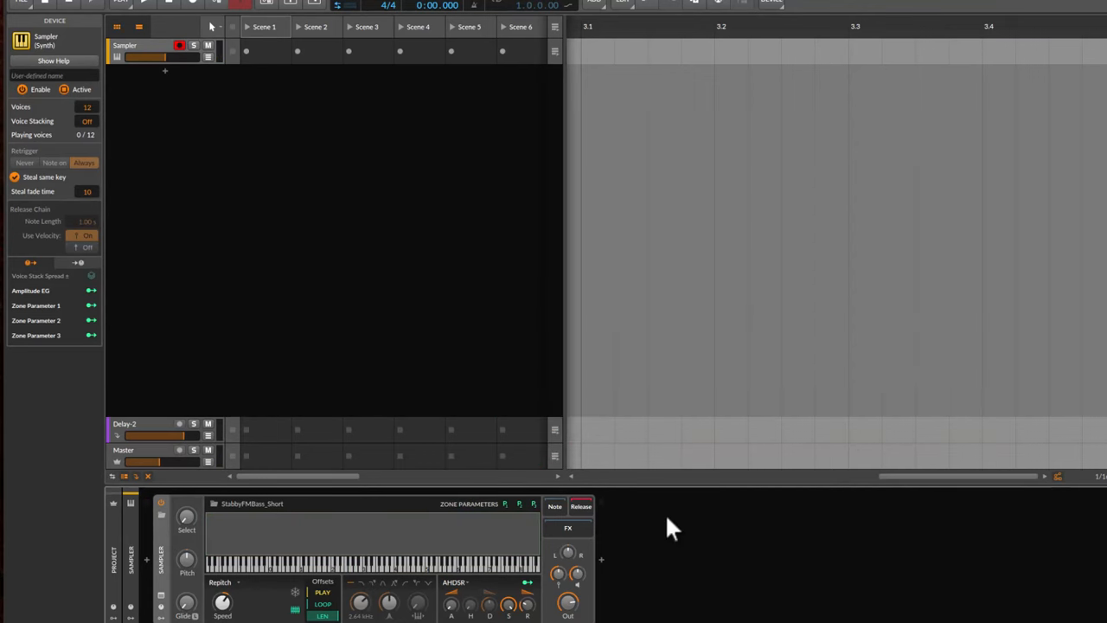
mouse_move(673, 528)
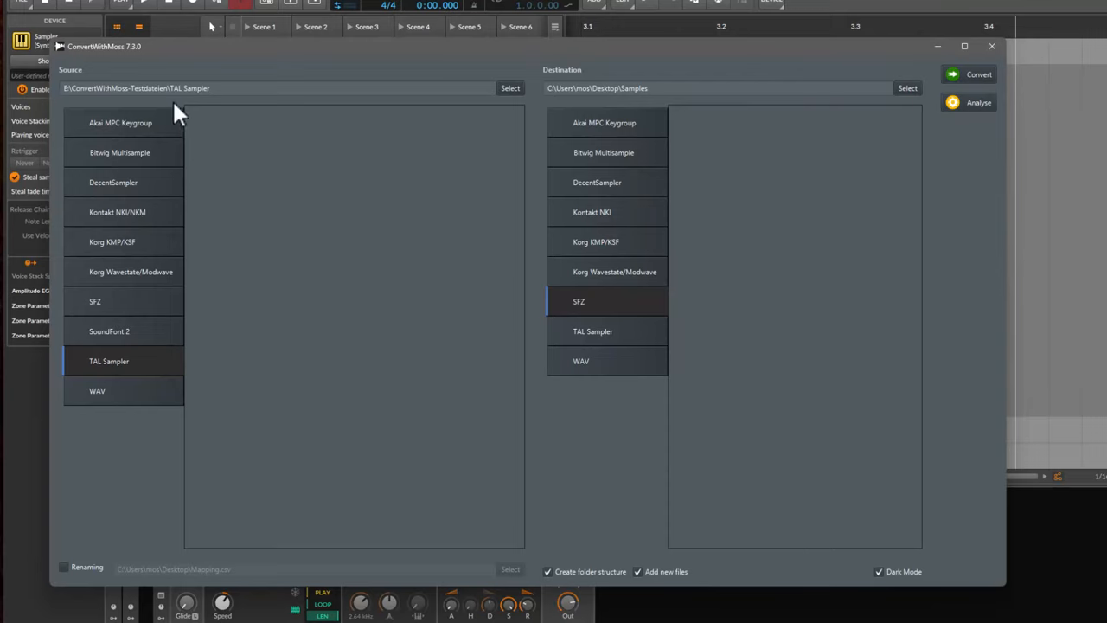
mouse_move(128, 60)
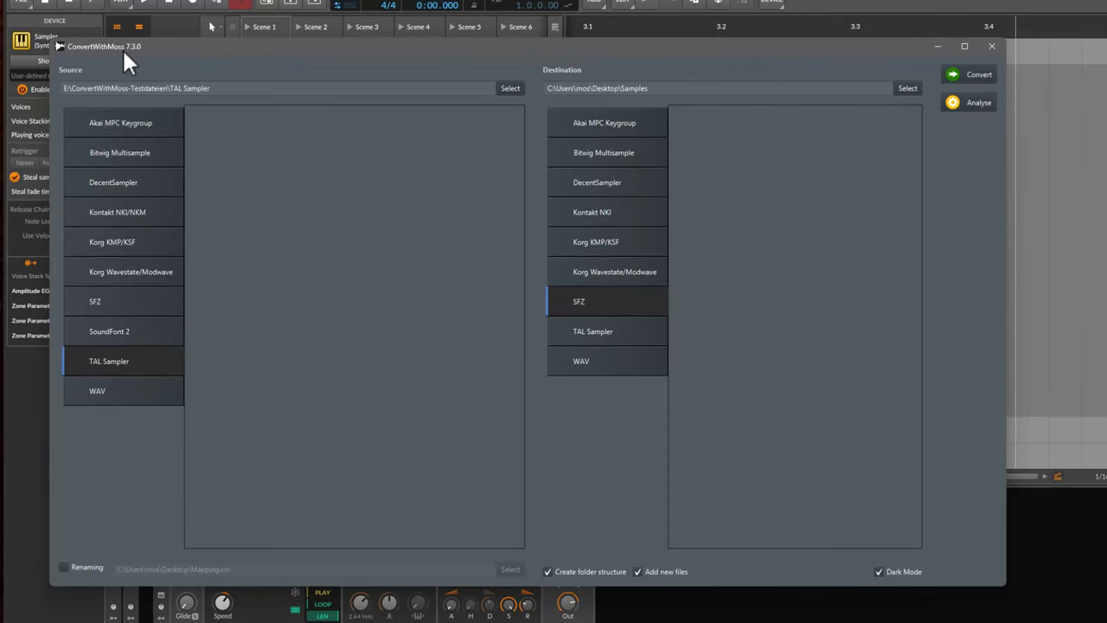